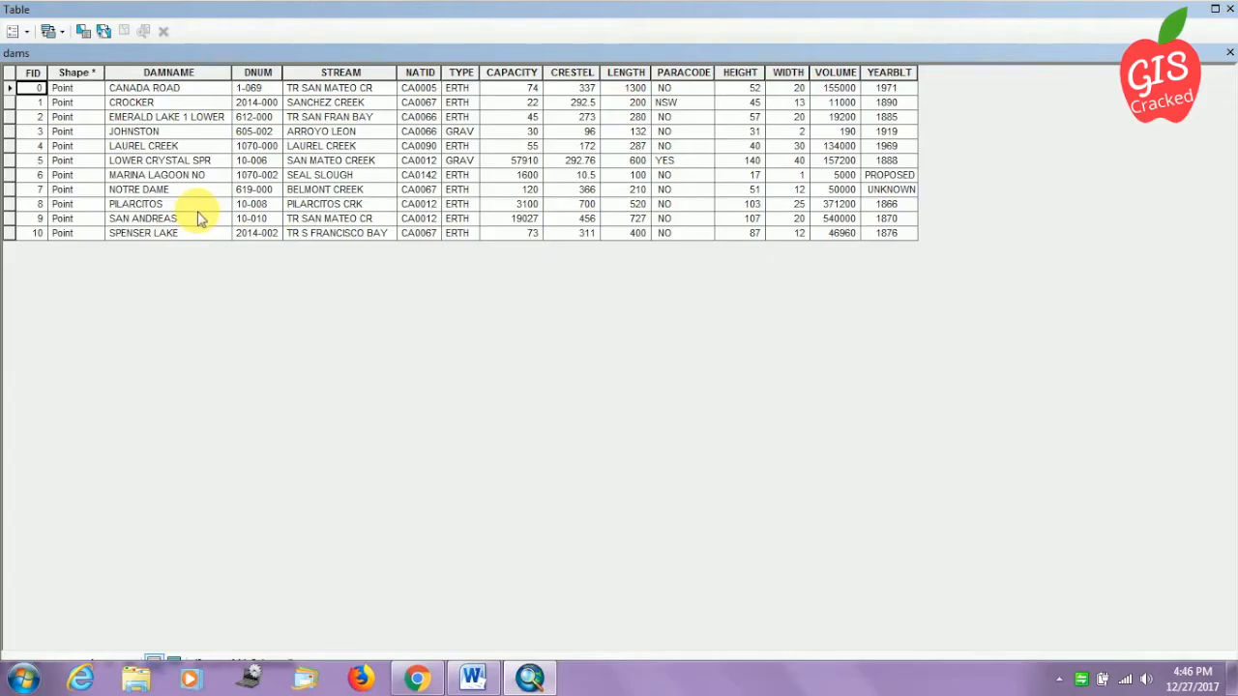
{"action": "mouse_move", "coordinate": [179, 264]}
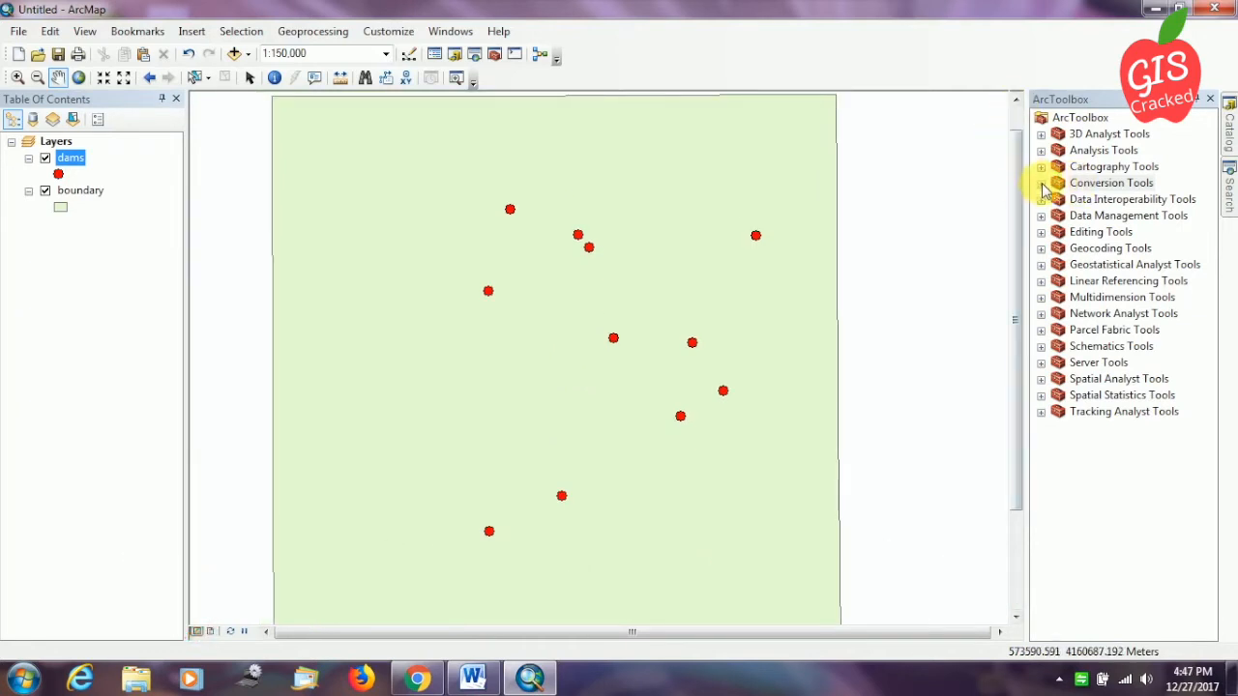
- Run Table To Excel on the dams layer, saving the output as dams in Watershed_deliniation
{"action": "left_click", "coordinate": [1041, 183]}
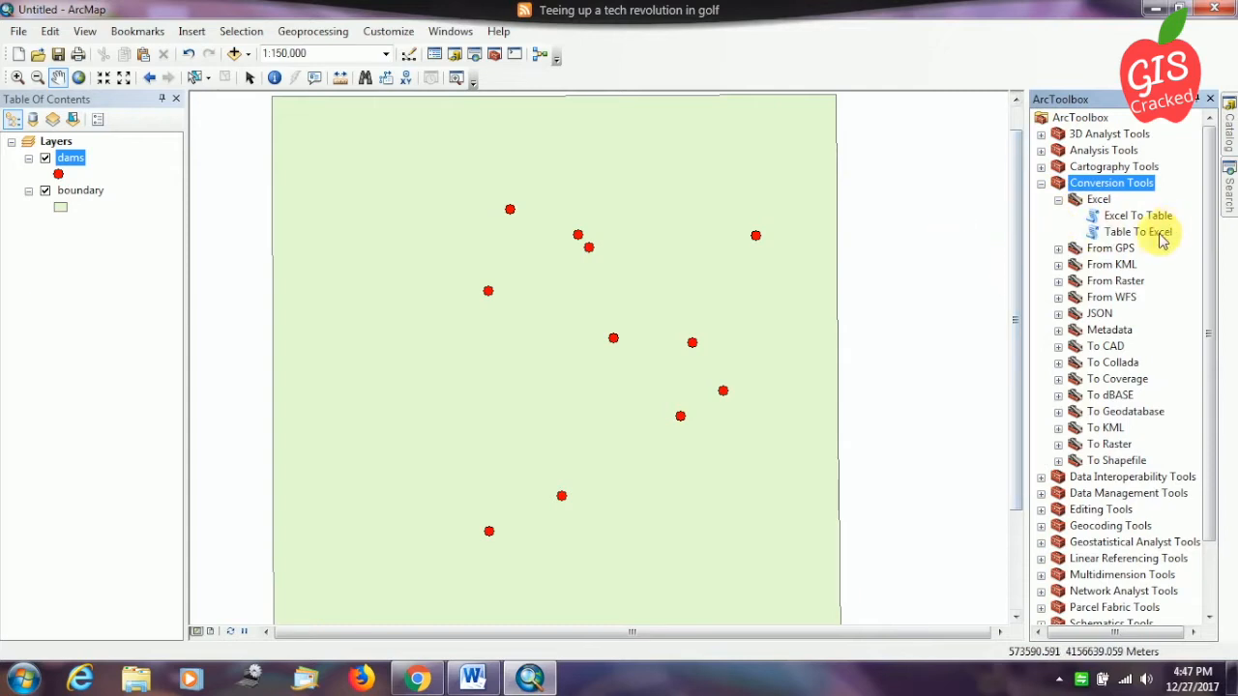
{"action": "double_click", "coordinate": [1137, 231]}
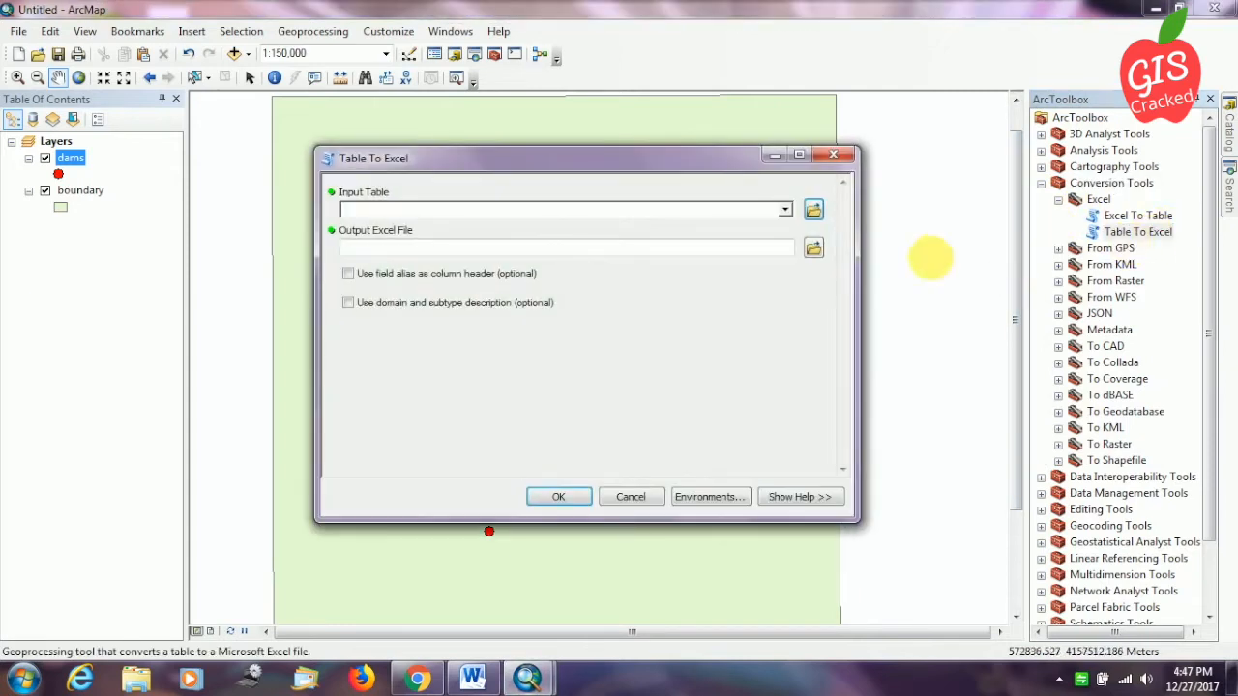
{"action": "left_click", "coordinate": [783, 209]}
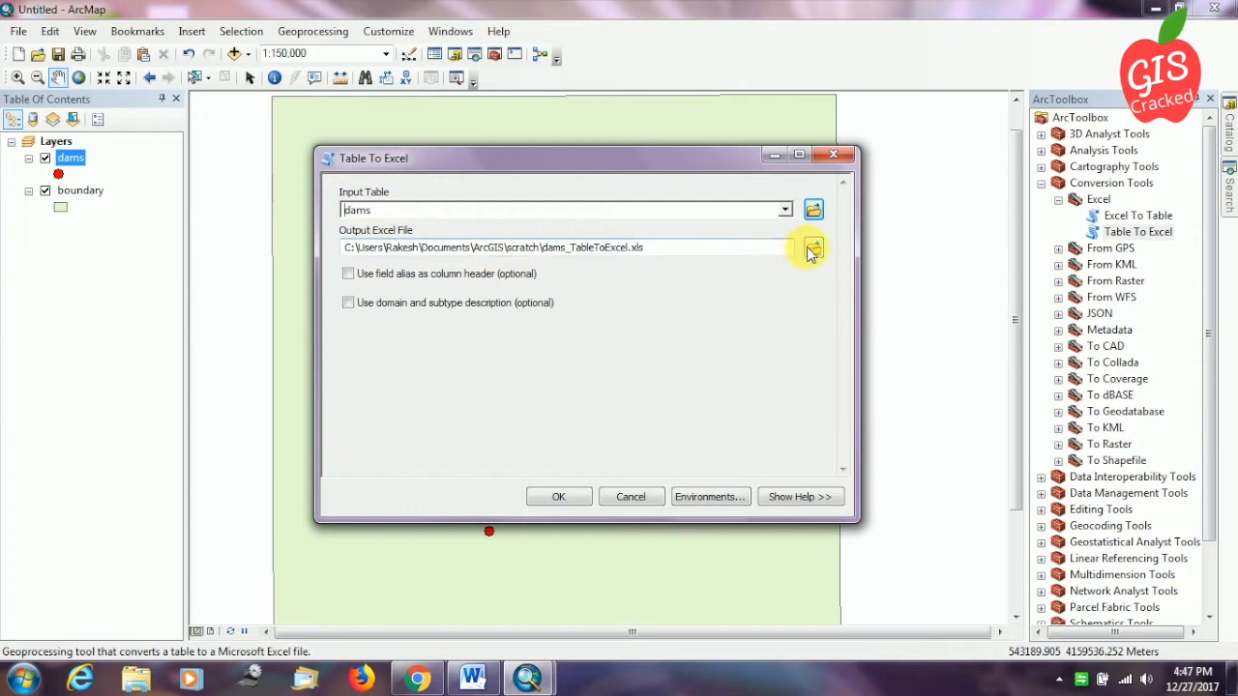
{"action": "left_click", "coordinate": [813, 247]}
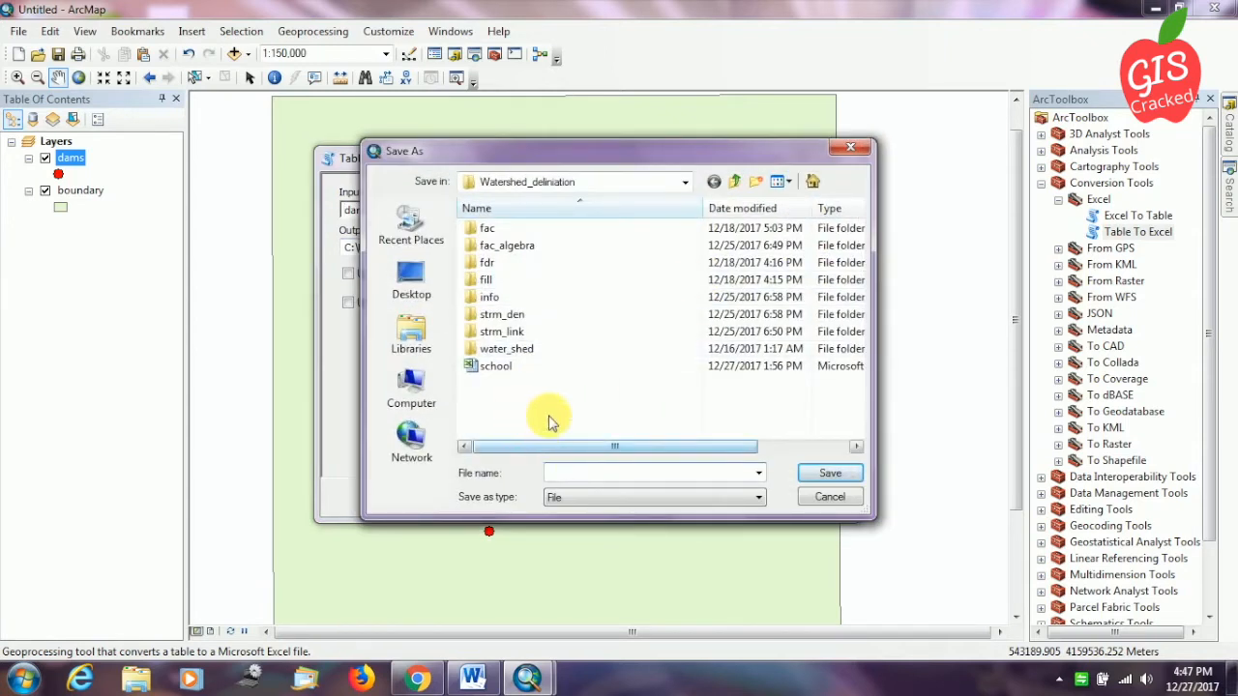
{"action": "type", "text": "dams"}
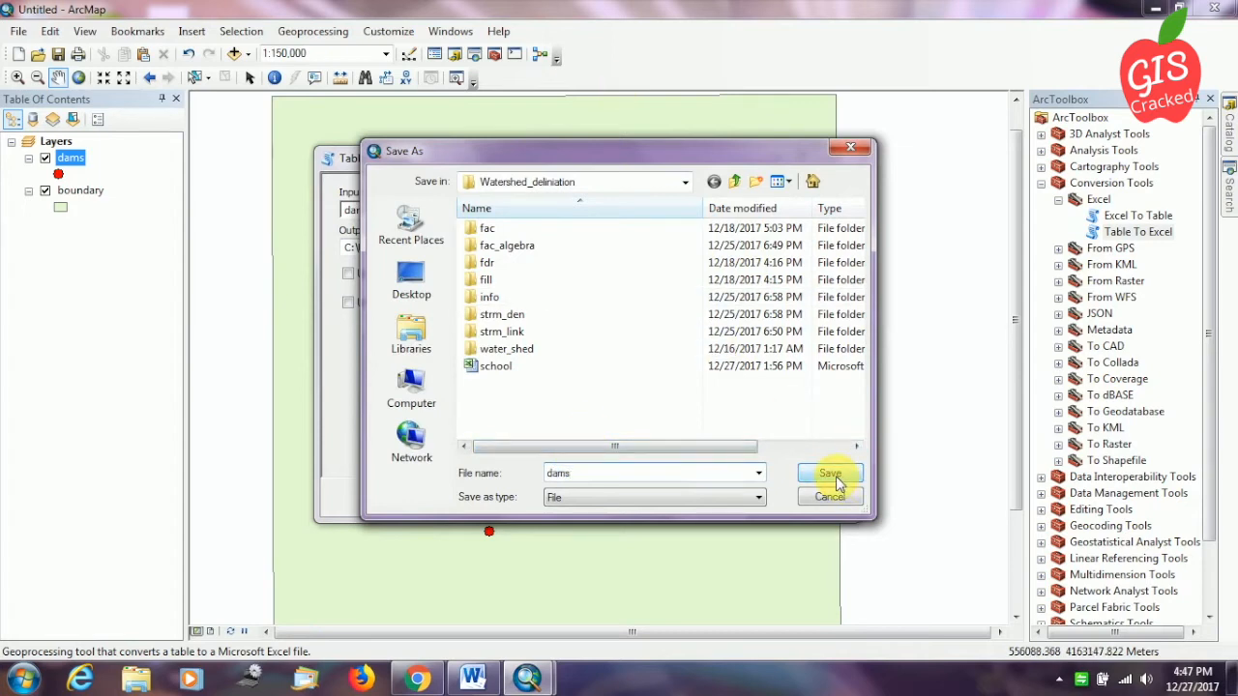
{"action": "left_click", "coordinate": [829, 473]}
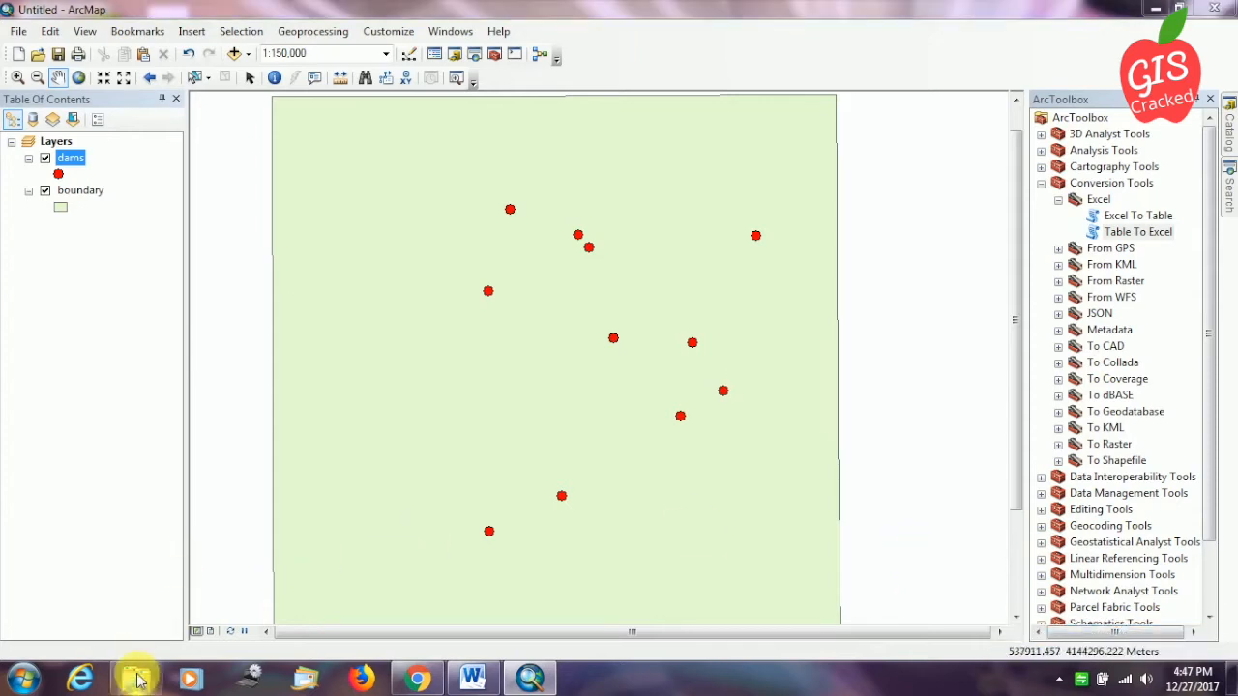
- Browse Explorer to Basic Files (D:) > Watershed_deliniation and select the dams Excel file
{"action": "left_click", "coordinate": [135, 677]}
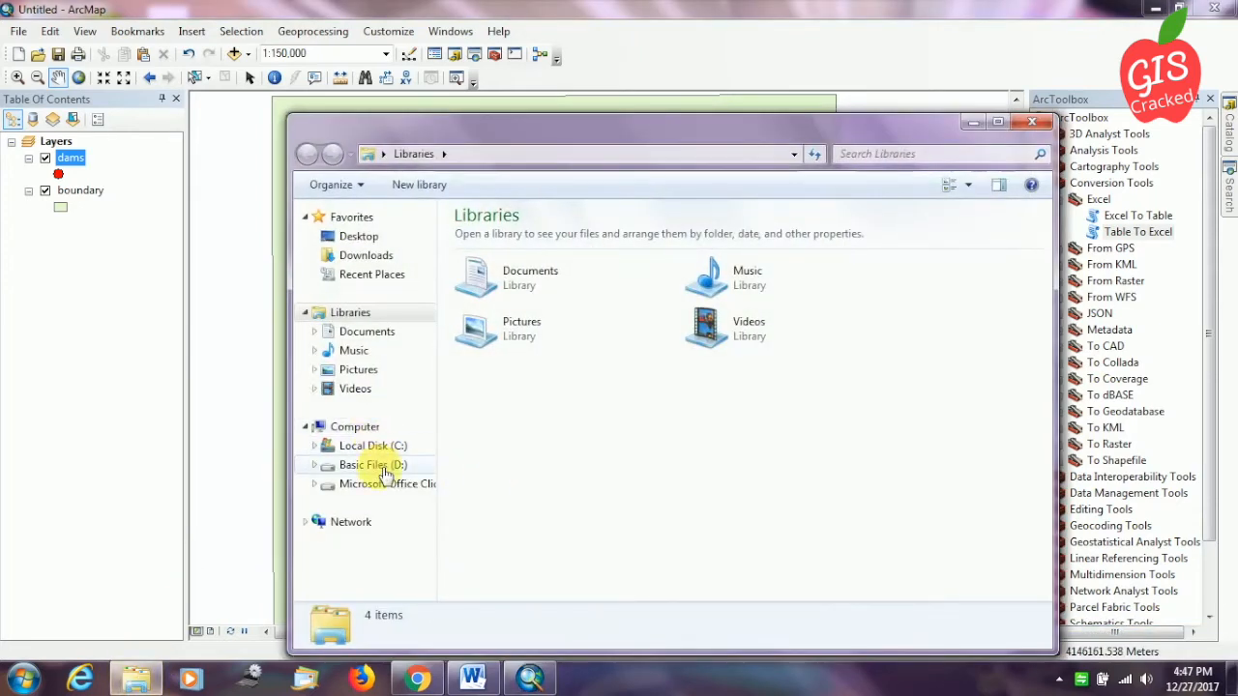
{"action": "double_click", "coordinate": [374, 465]}
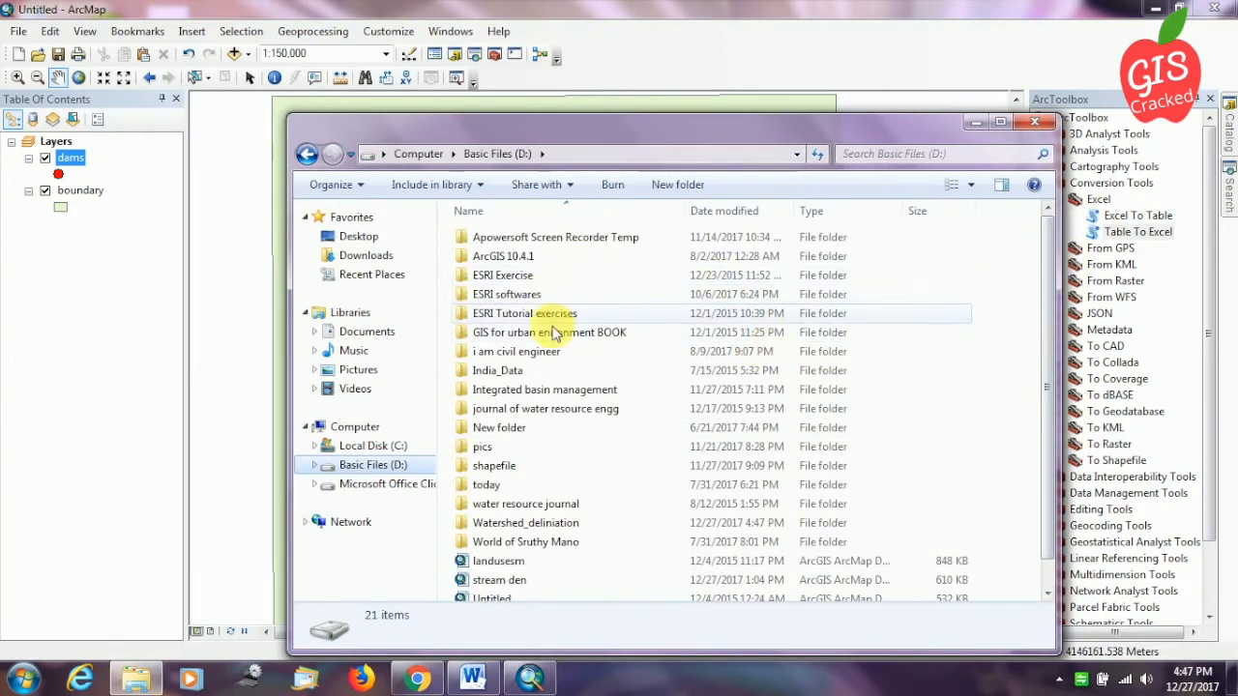
{"action": "double_click", "coordinate": [525, 522]}
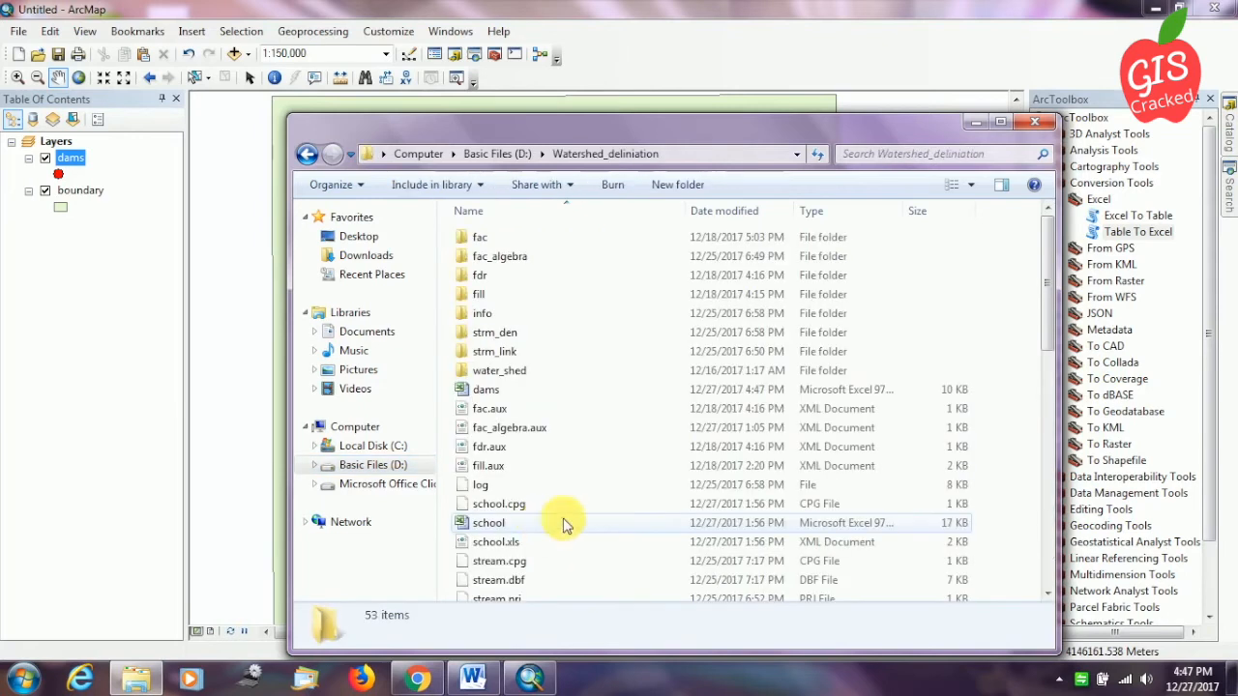
{"action": "scroll", "scroll_direction": "down", "scroll_amount": 3}
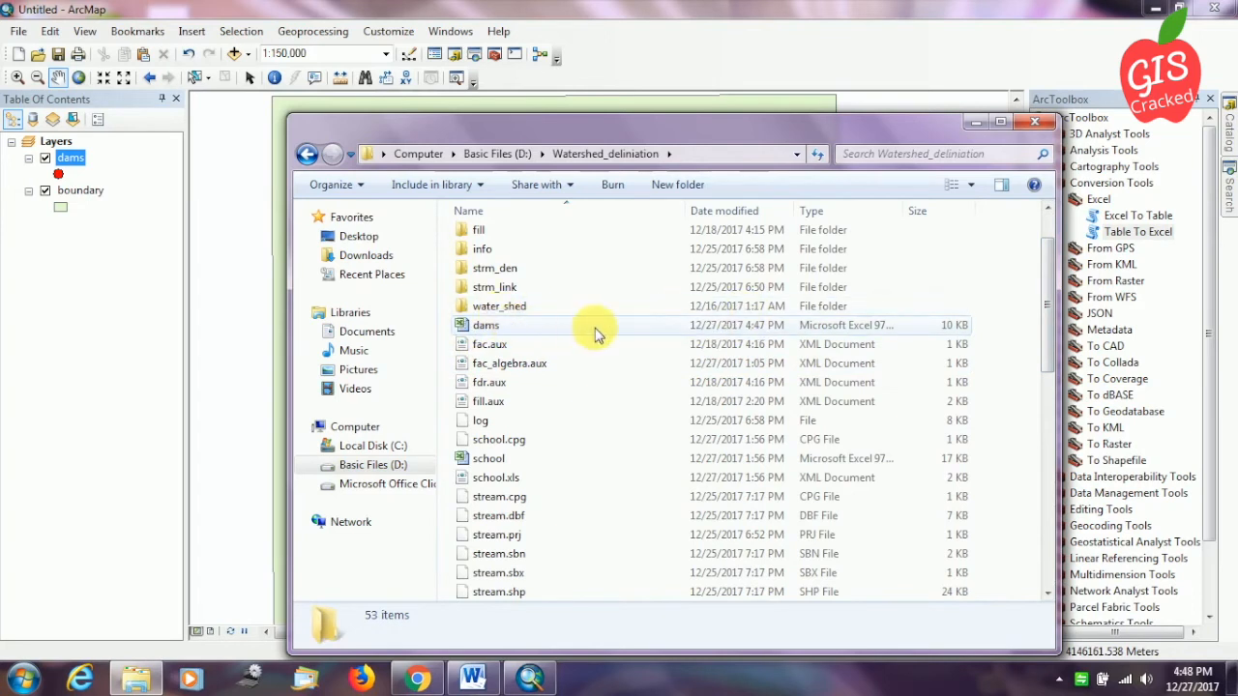
{"action": "left_click", "coordinate": [485, 324]}
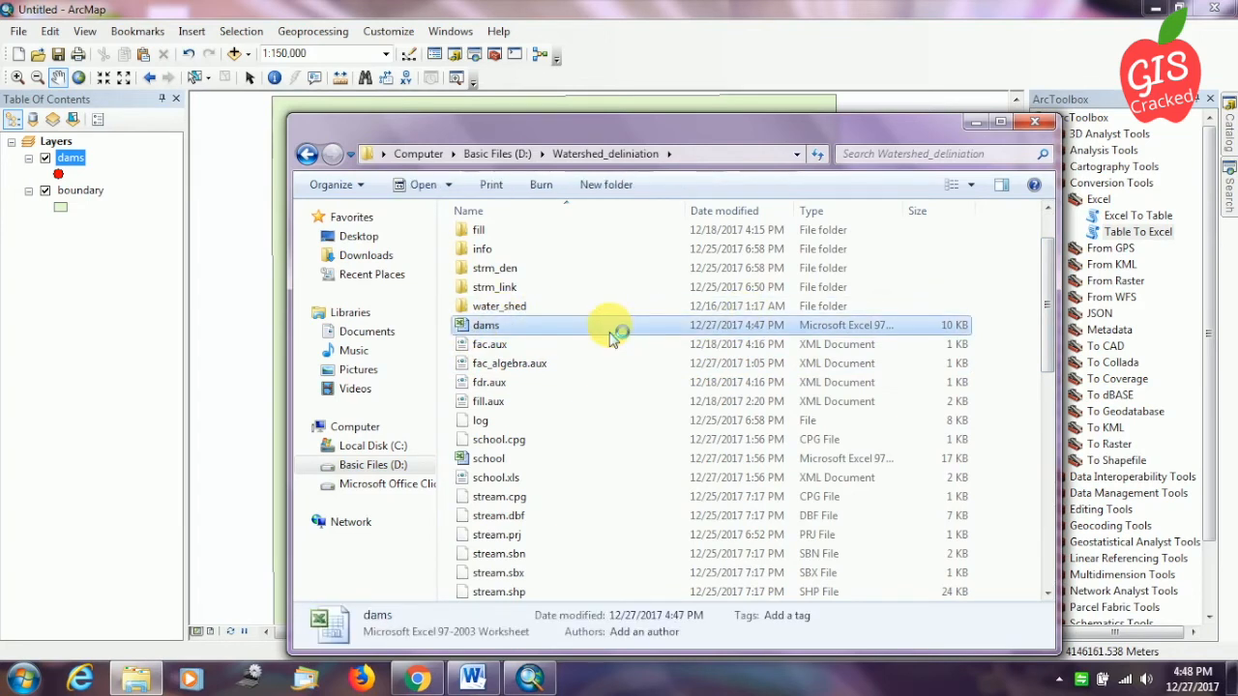
- Open dams.xls in Excel Starter, dismiss the frozen panes warning, and zoom out to see all columns
{"action": "double_click", "coordinate": [485, 324]}
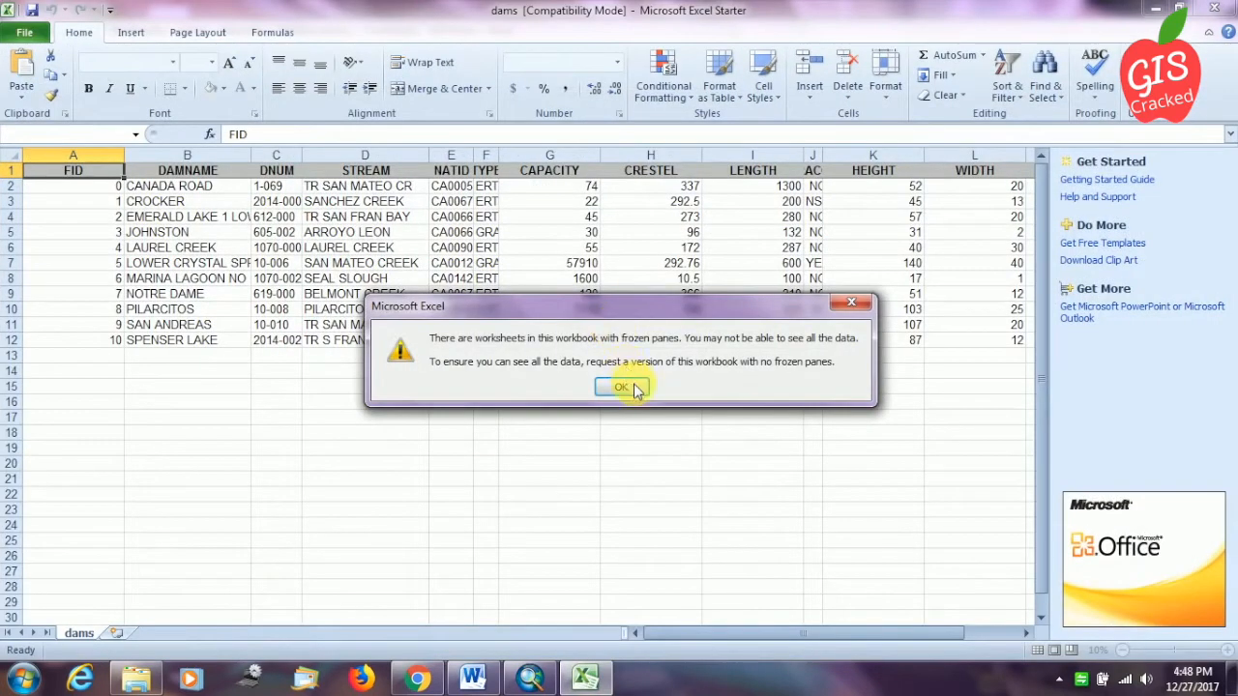
{"action": "left_click", "coordinate": [621, 386]}
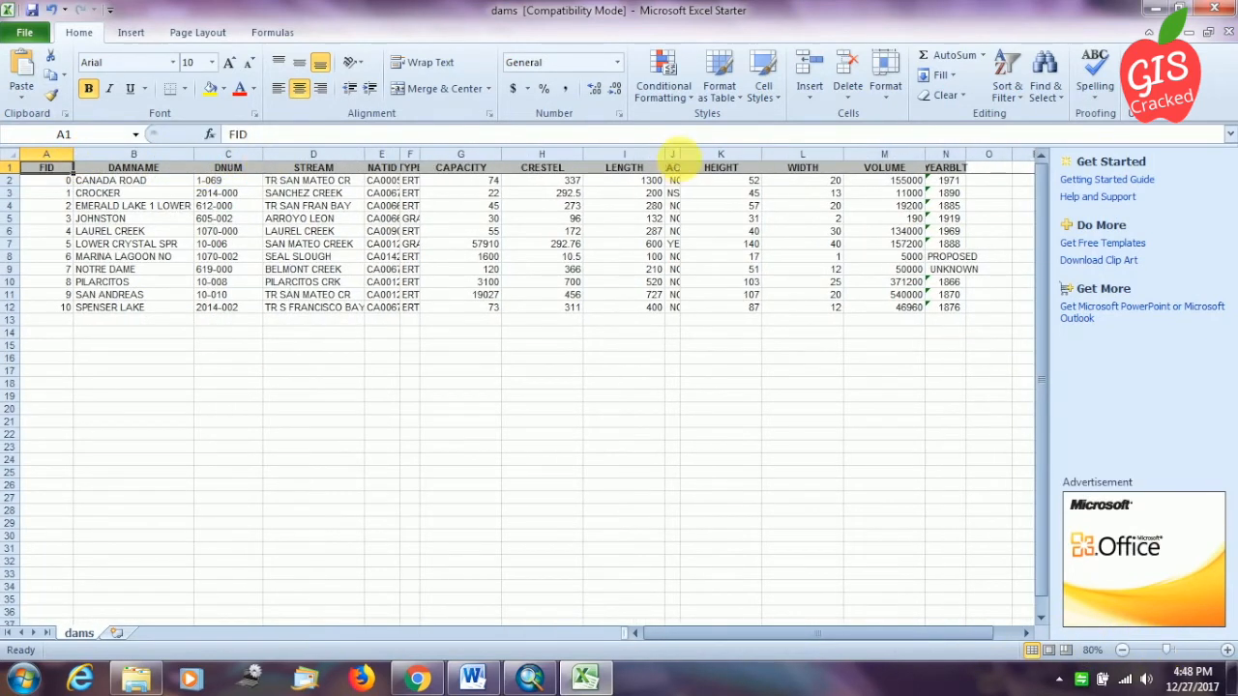
{"action": "left_click_drag", "start_coordinate": [970, 167], "coordinate": [973, 167]}
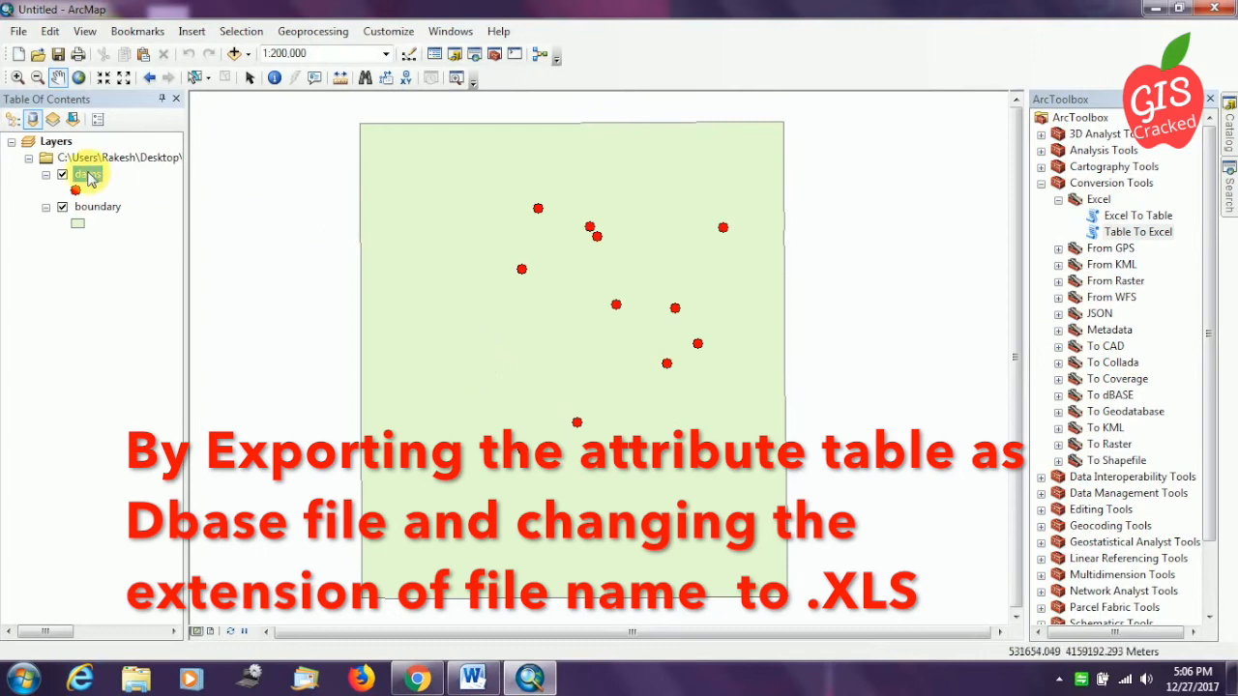
- Open the dams attribute table and start an export of all records from Table Options
{"action": "right_click", "coordinate": [88, 174]}
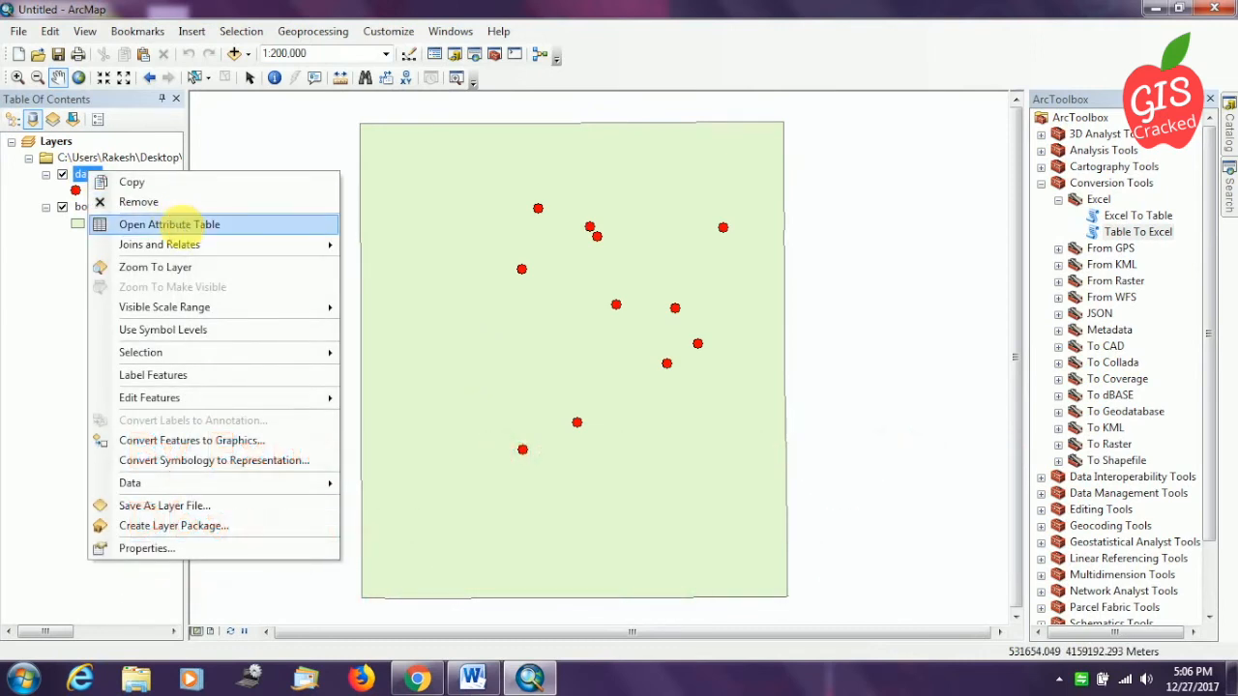
{"action": "left_click", "coordinate": [169, 223]}
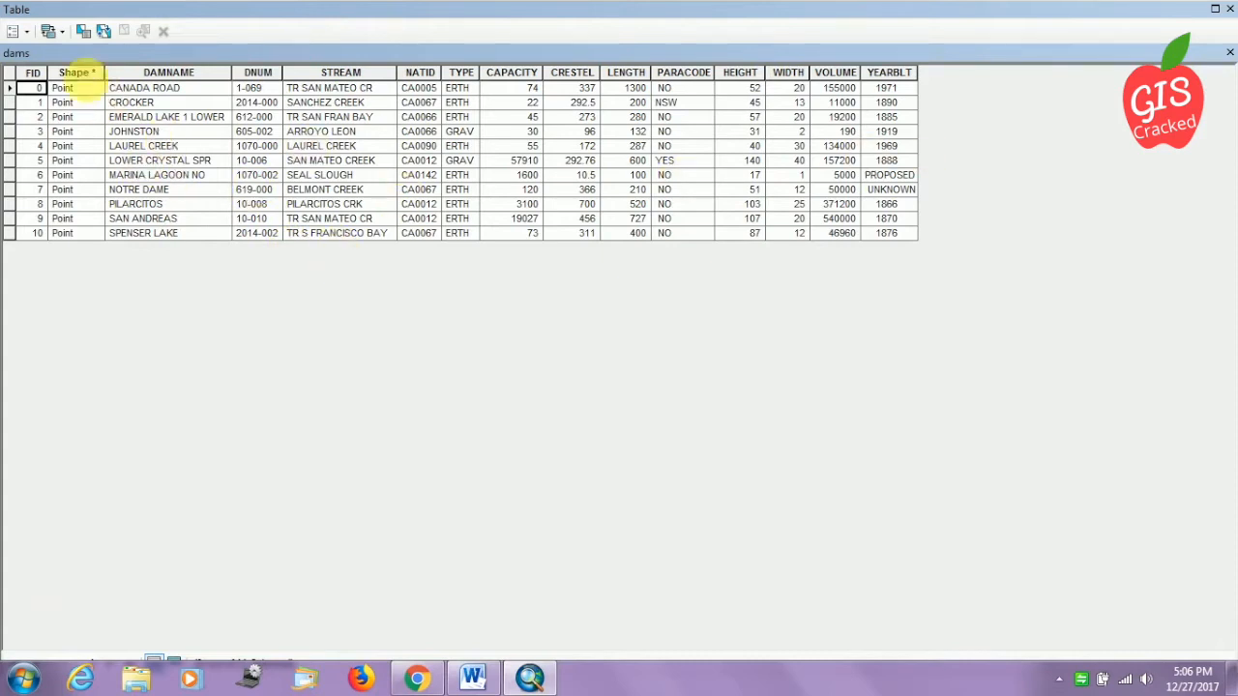
{"action": "left_click", "coordinate": [16, 31]}
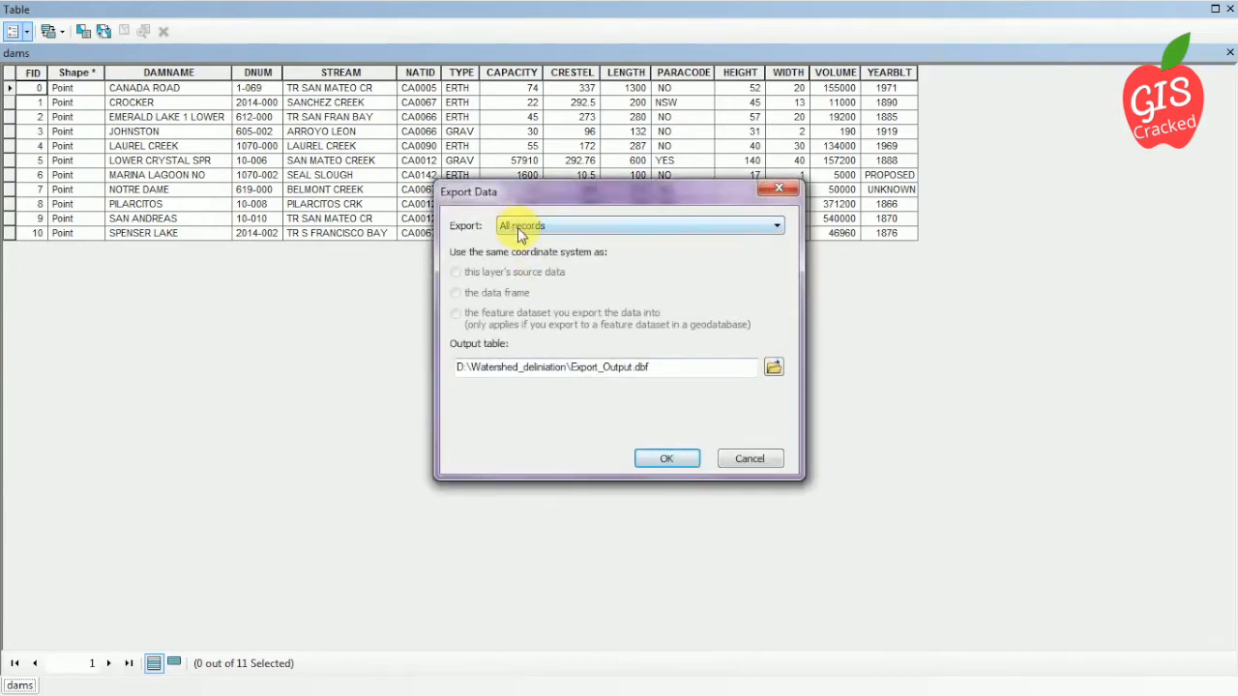
{"action": "left_click", "coordinate": [777, 226]}
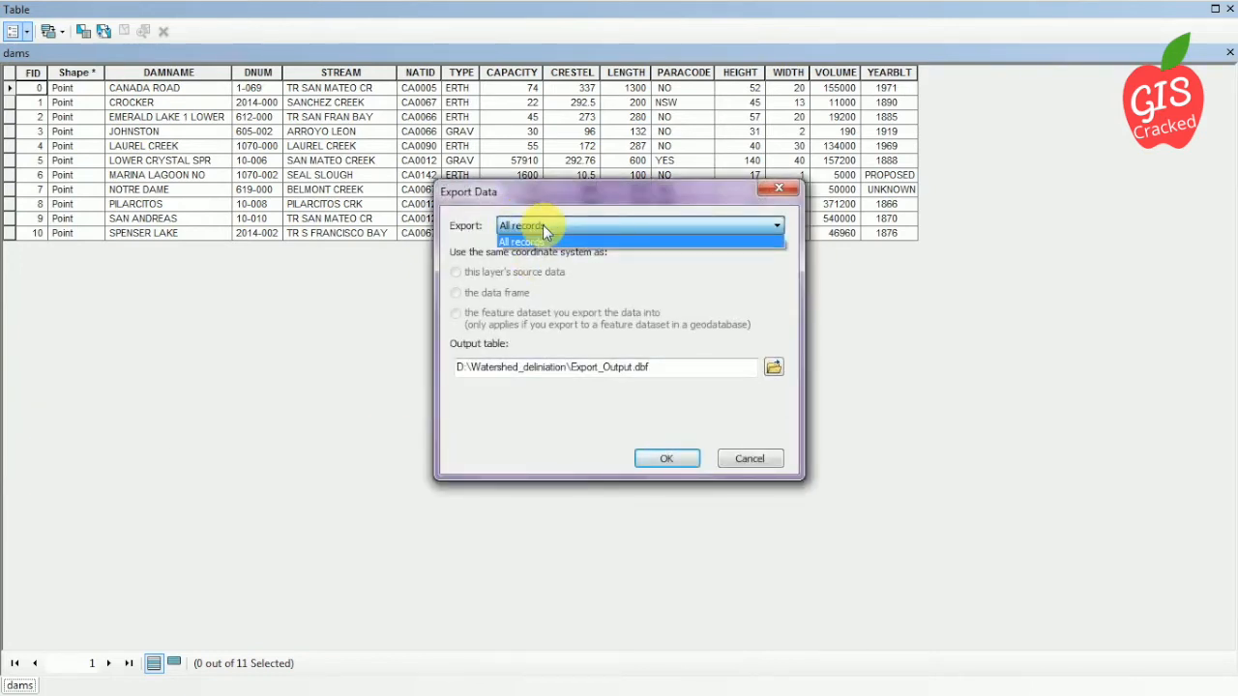
{"action": "left_click", "coordinate": [527, 240]}
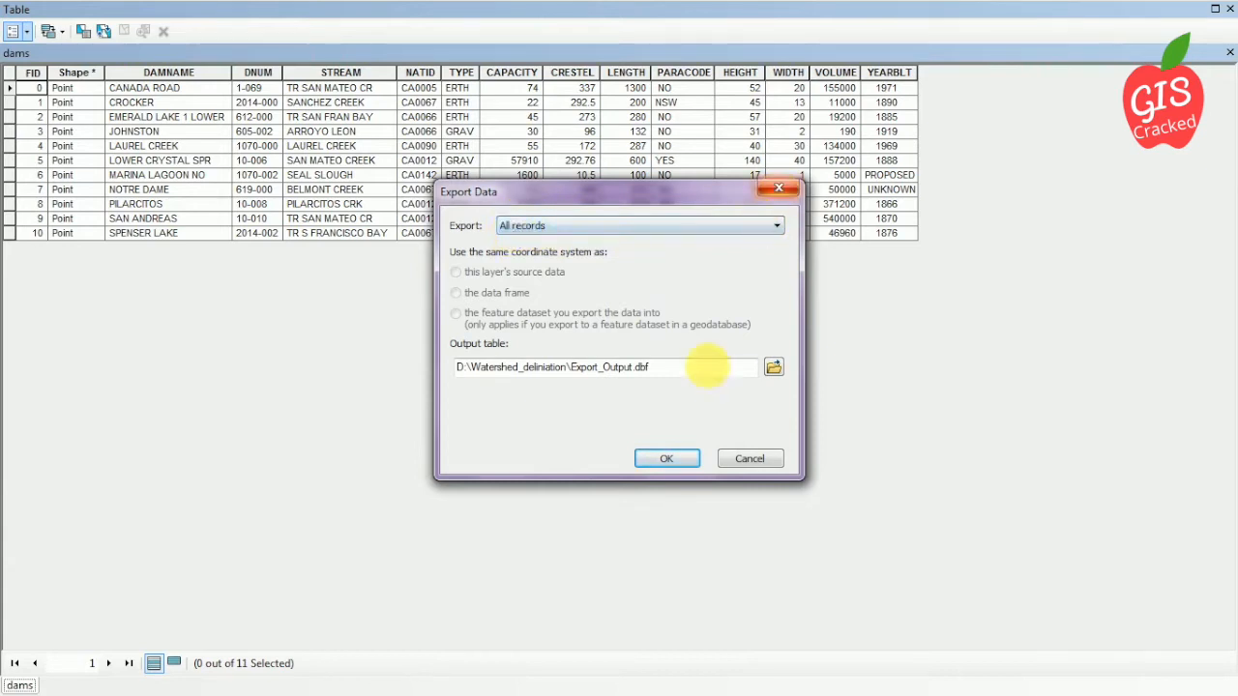
{"action": "left_click", "coordinate": [666, 458]}
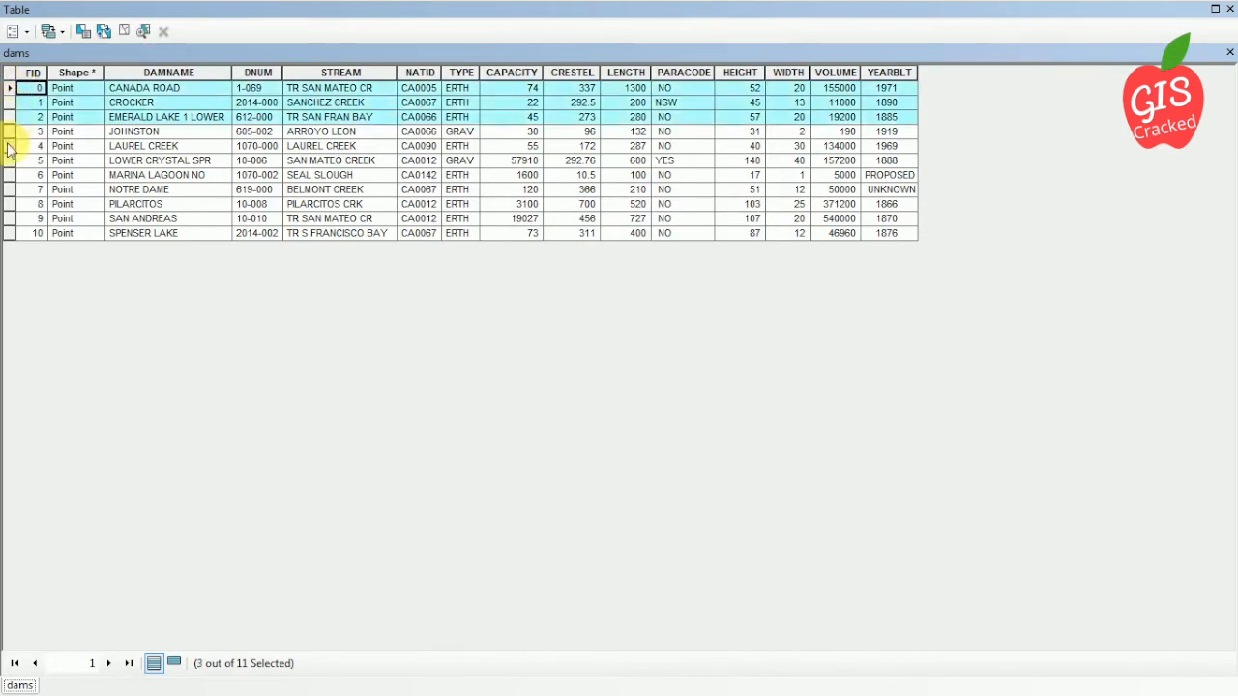
{"action": "left_click", "coordinate": [34, 188]}
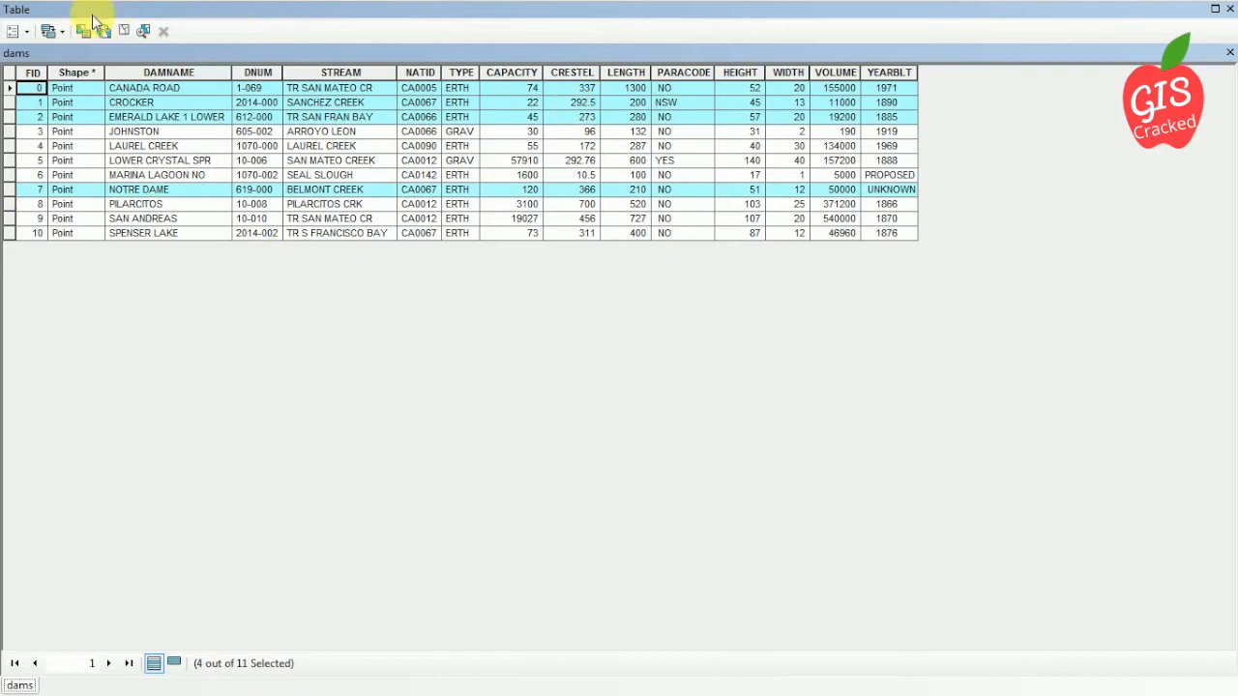
- Export all dams records to damt_Output.dbf and decline adding it to the map
{"action": "left_click", "coordinate": [15, 31]}
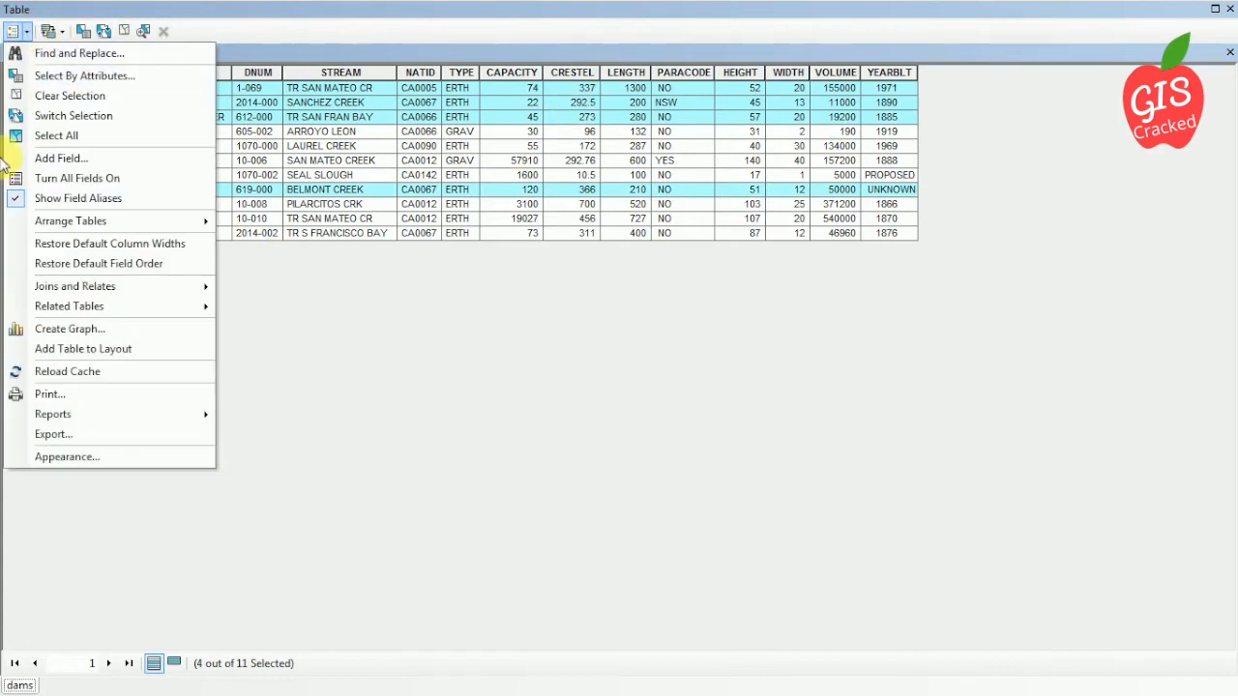
{"action": "left_click", "coordinate": [53, 433]}
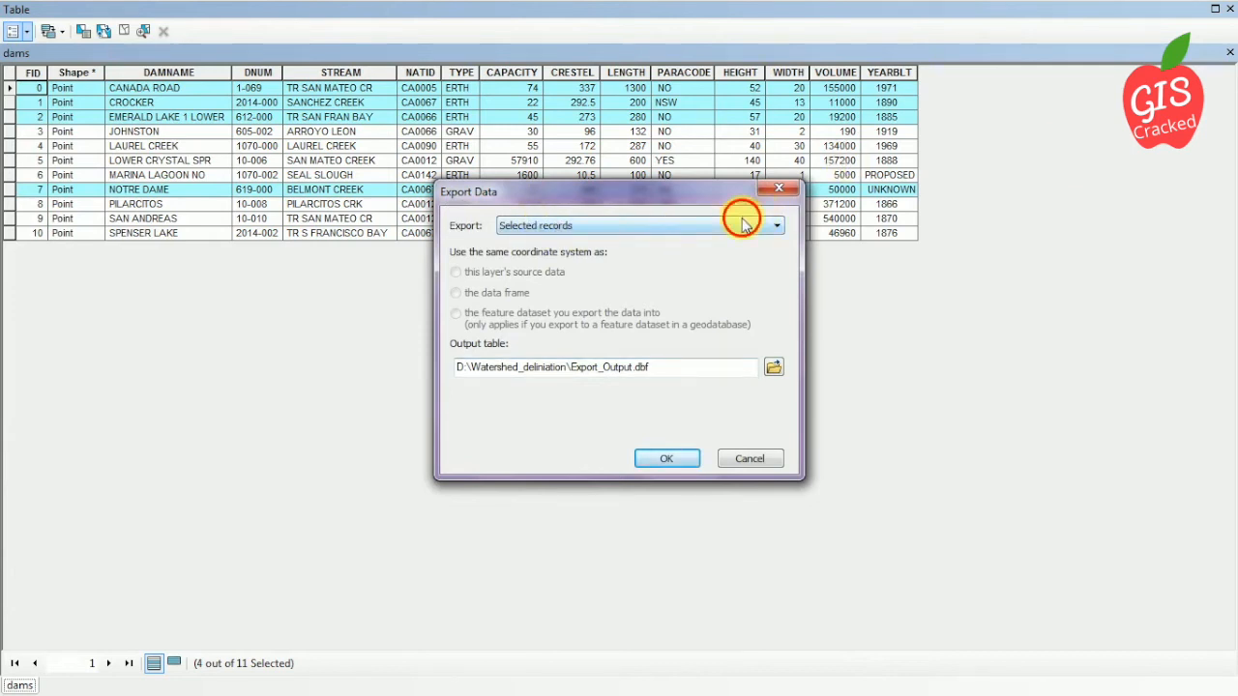
{"action": "left_click", "coordinate": [522, 225]}
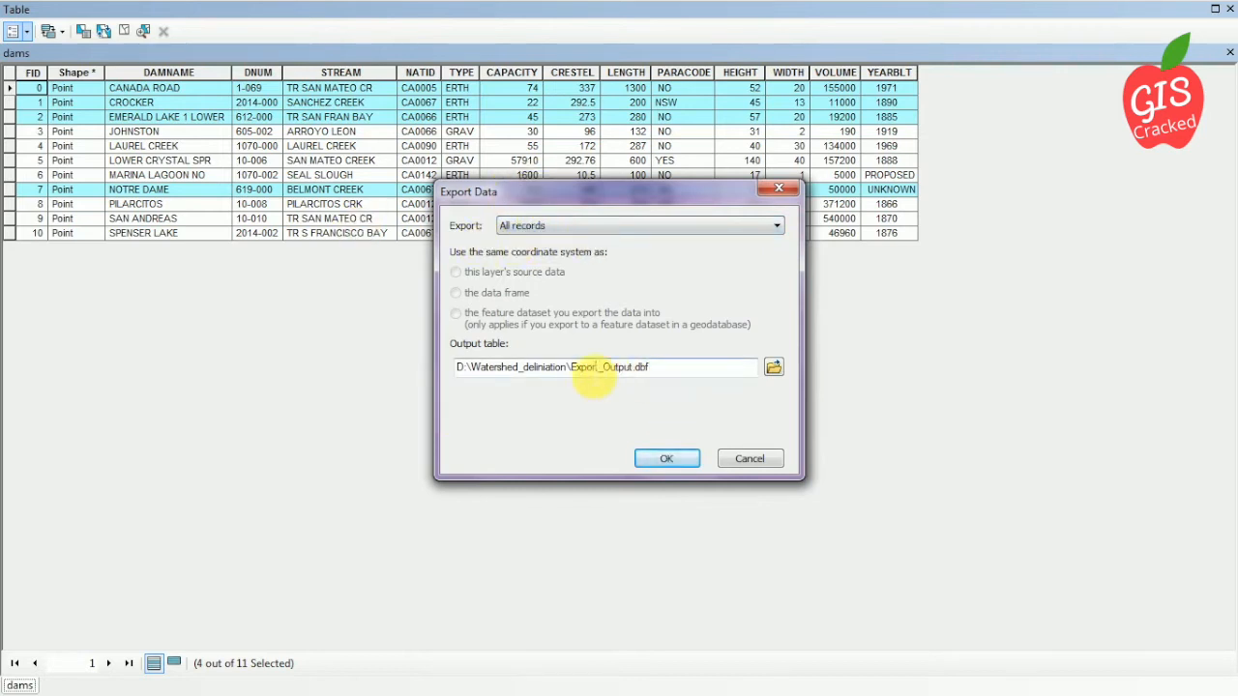
{"action": "double_click", "coordinate": [581, 366]}
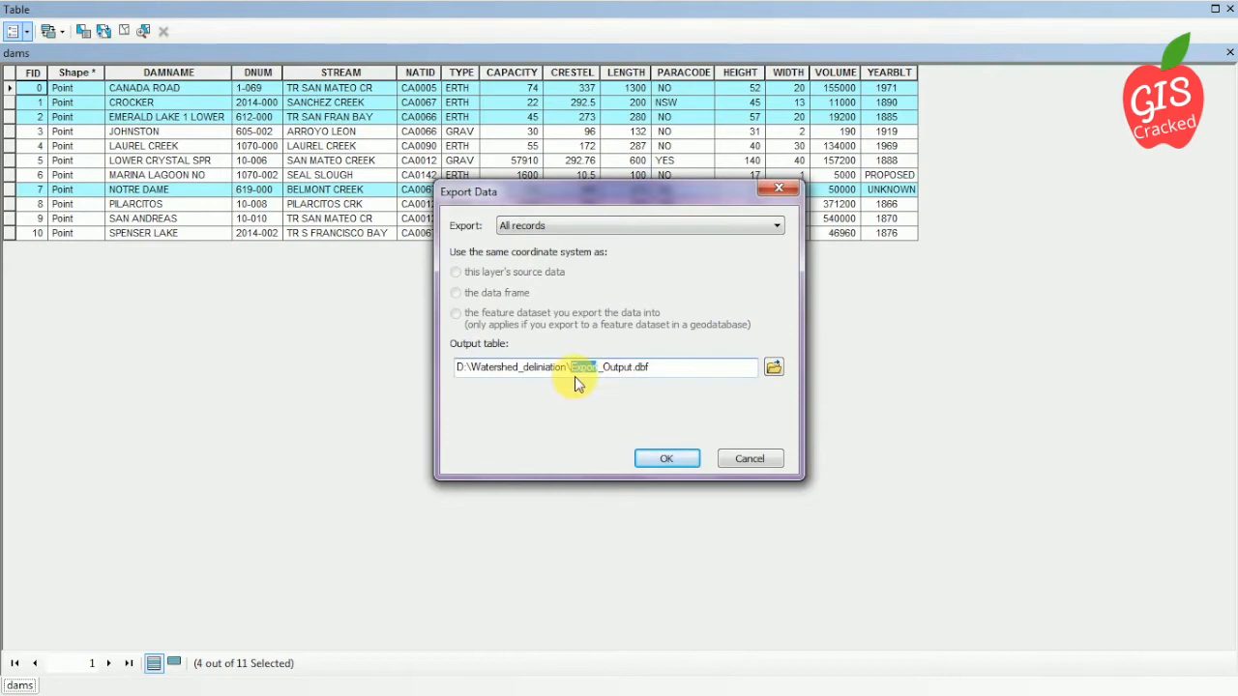
{"action": "mouse_move", "coordinate": [578, 377]}
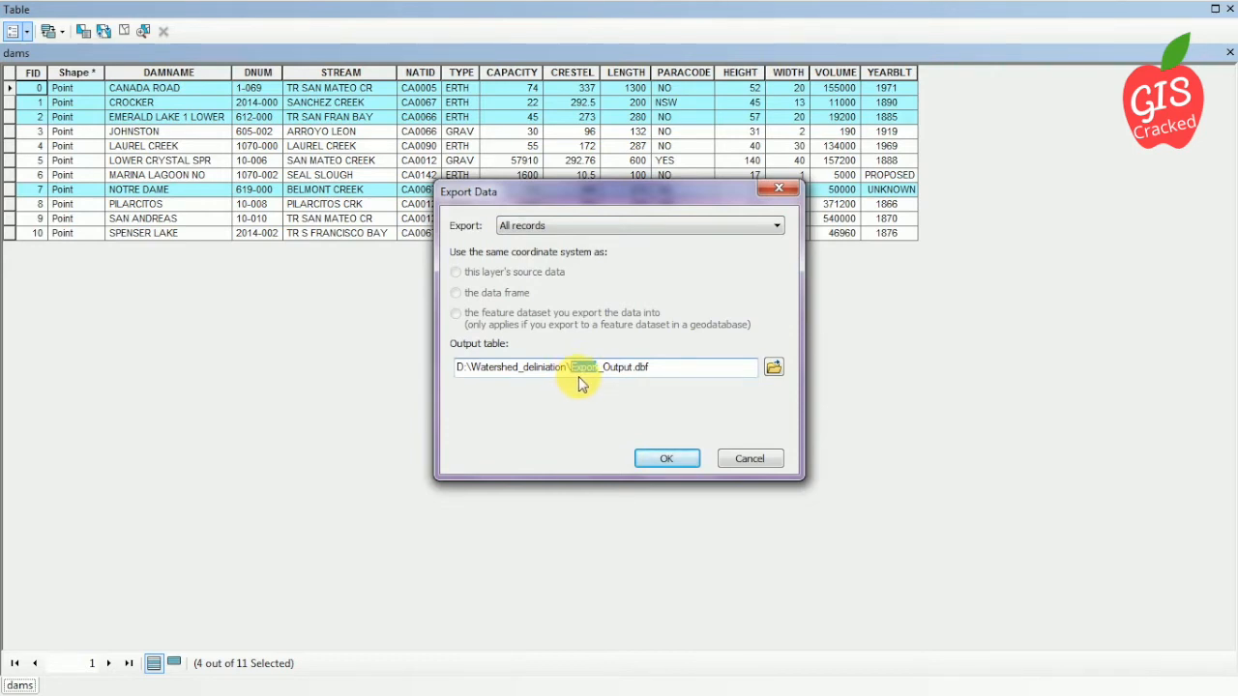
{"action": "type", "text": "data"}
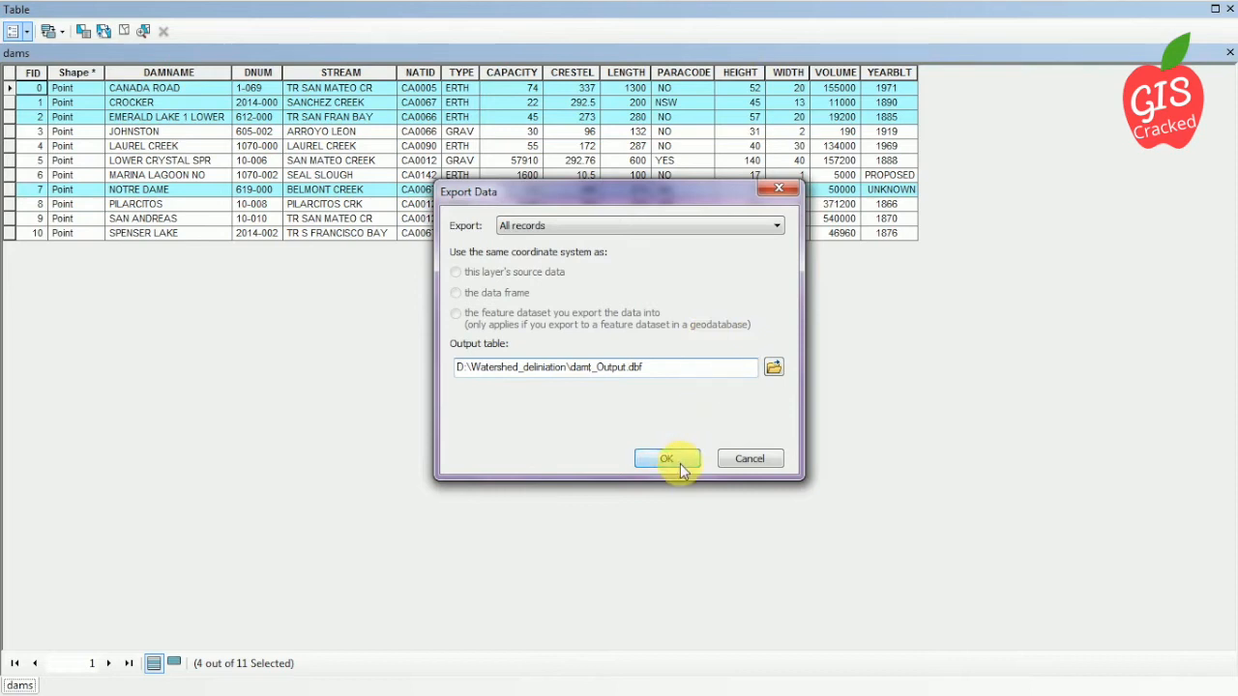
{"action": "left_click", "coordinate": [666, 459]}
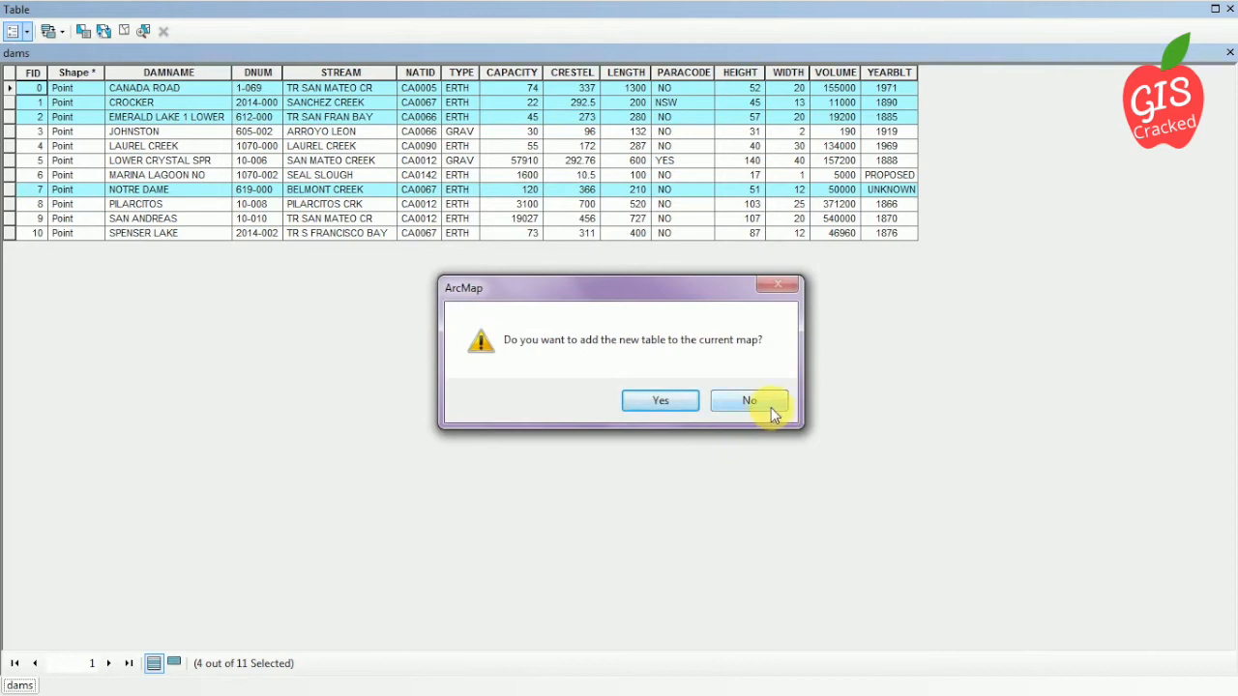
{"action": "left_click", "coordinate": [750, 400]}
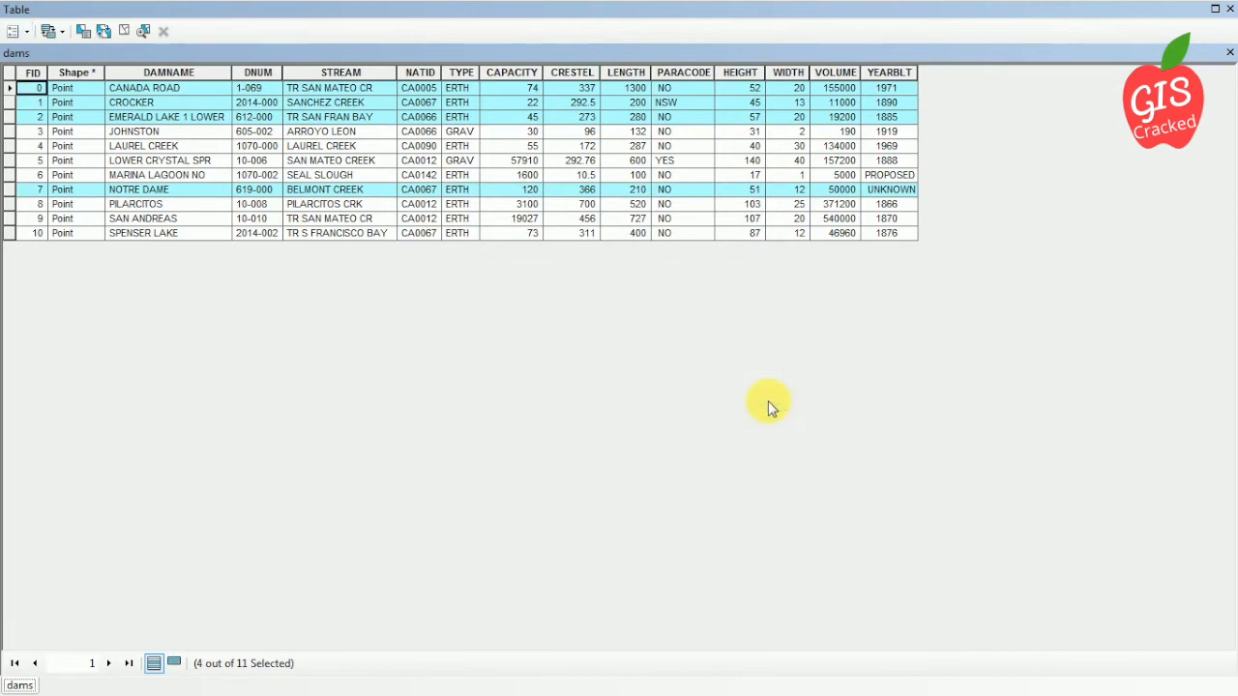
{"action": "mouse_move", "coordinate": [1212, 97]}
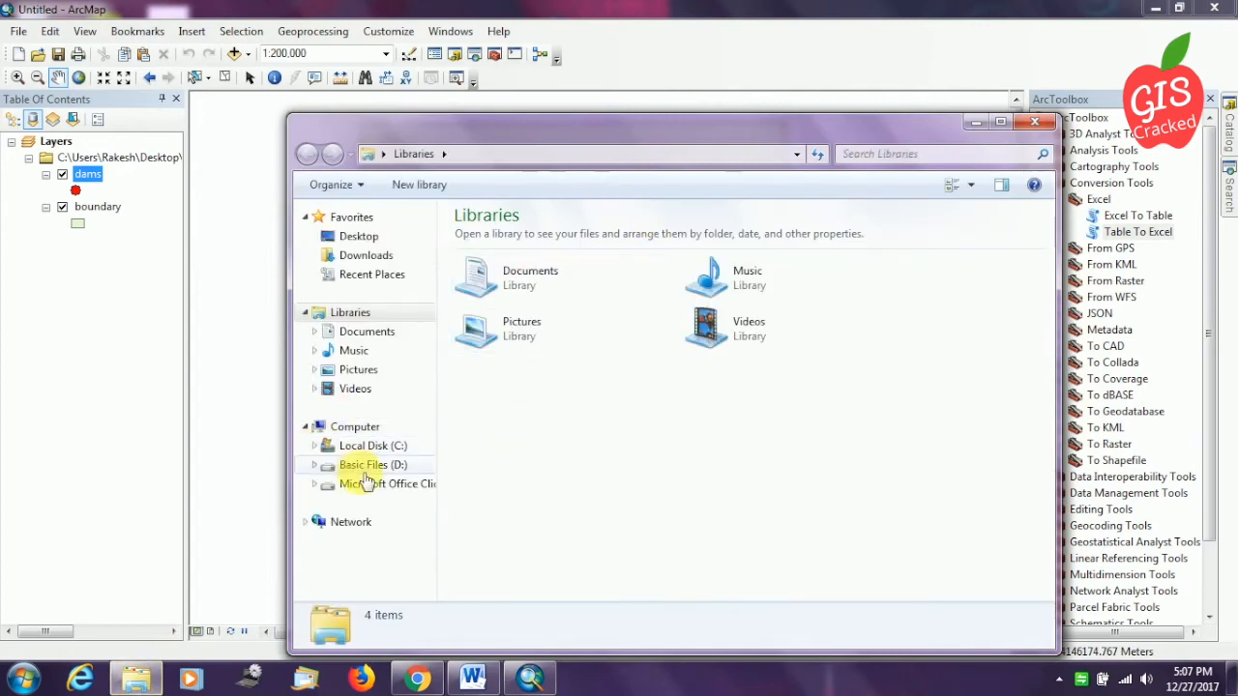
- Open Basic Files (D:) > Watershed_deliniation and select damt_Output.dbf
{"action": "double_click", "coordinate": [372, 464]}
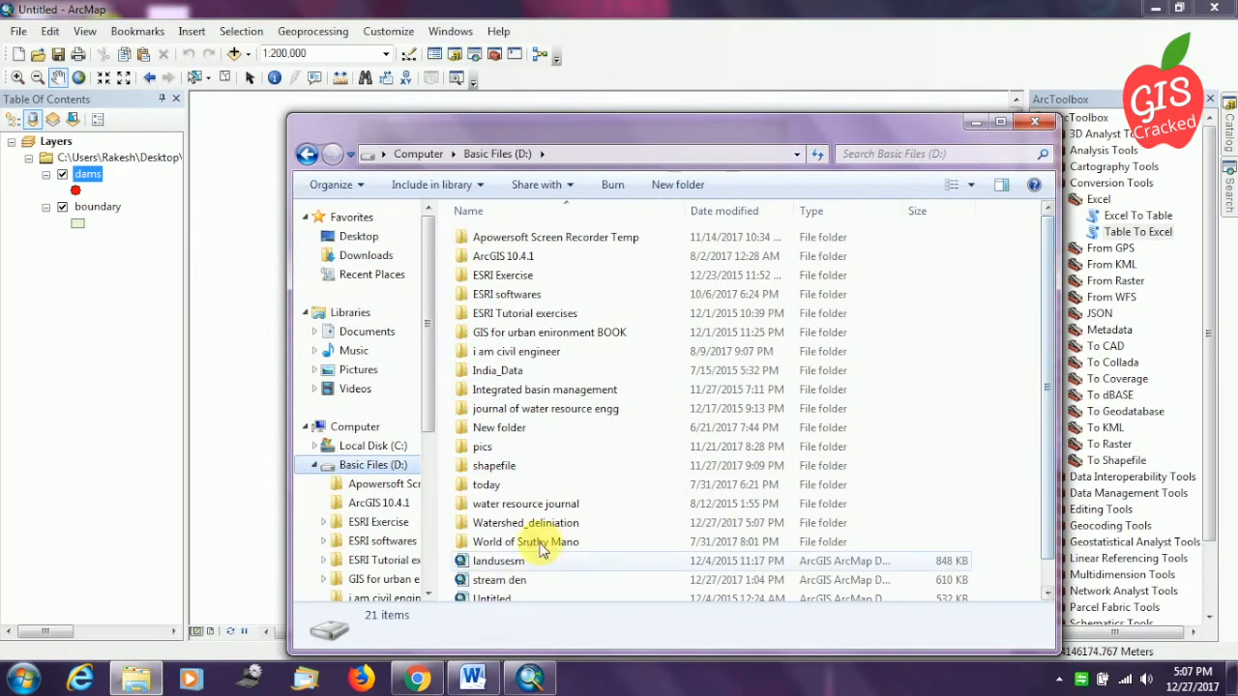
{"action": "double_click", "coordinate": [525, 522]}
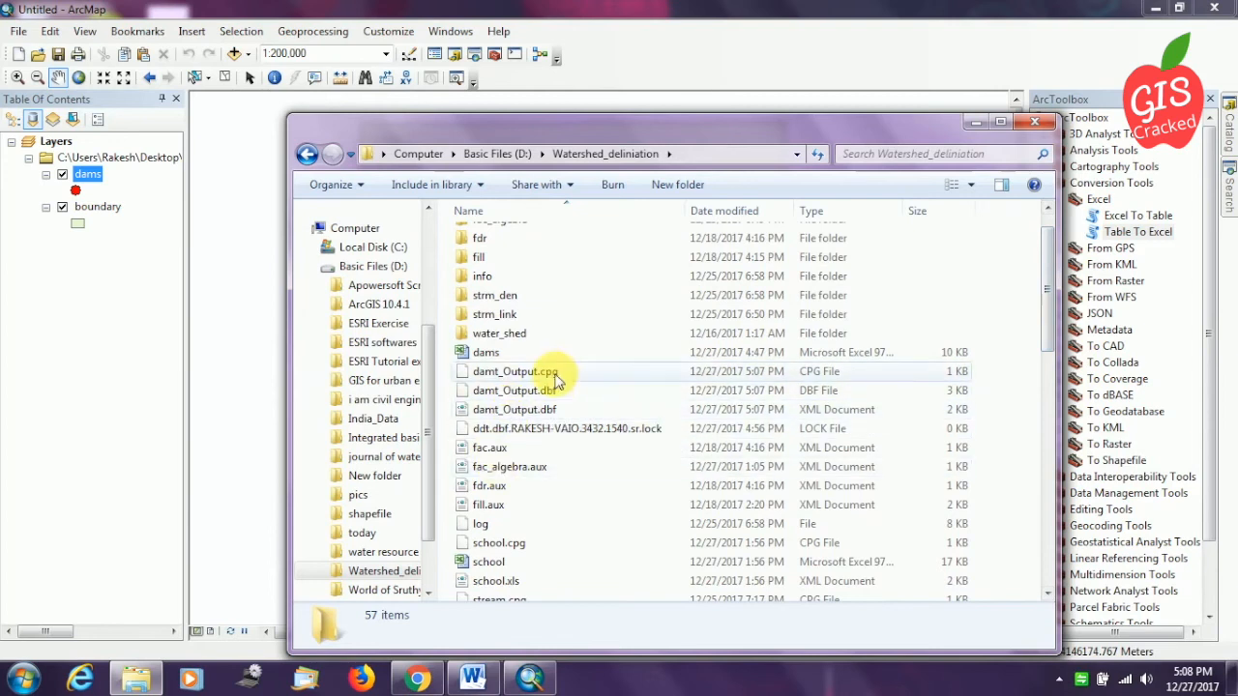
{"action": "left_click", "coordinate": [513, 389]}
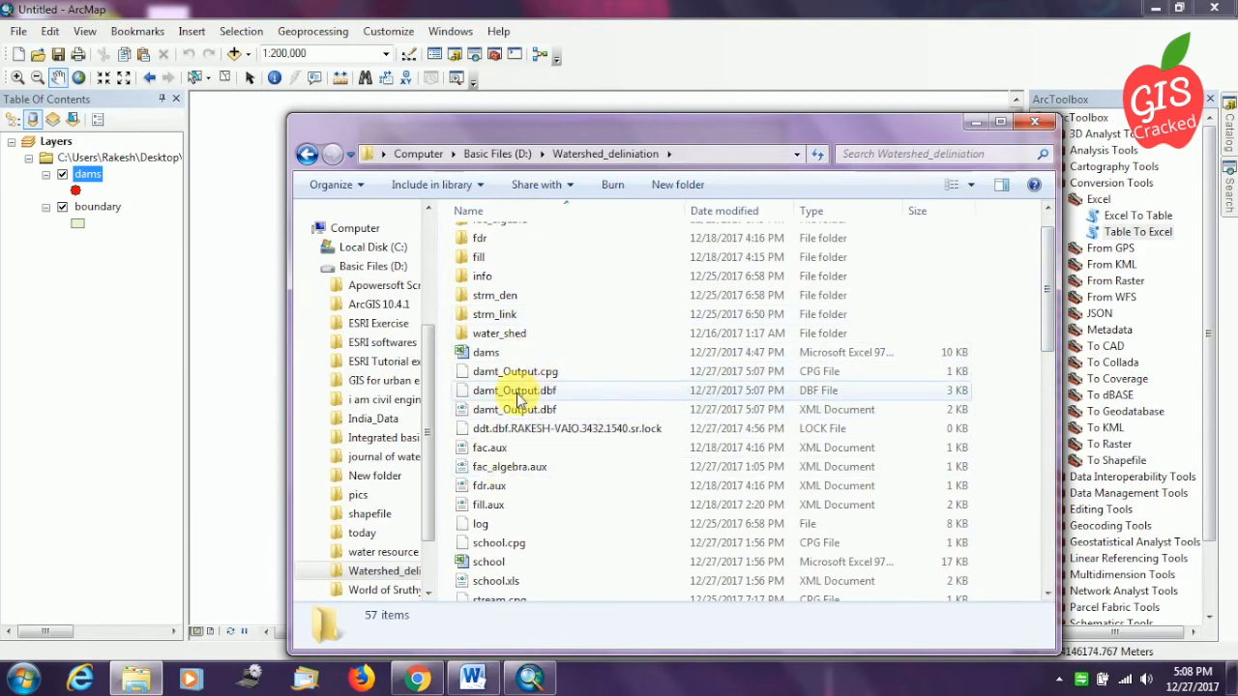
{"action": "mouse_move", "coordinate": [513, 409]}
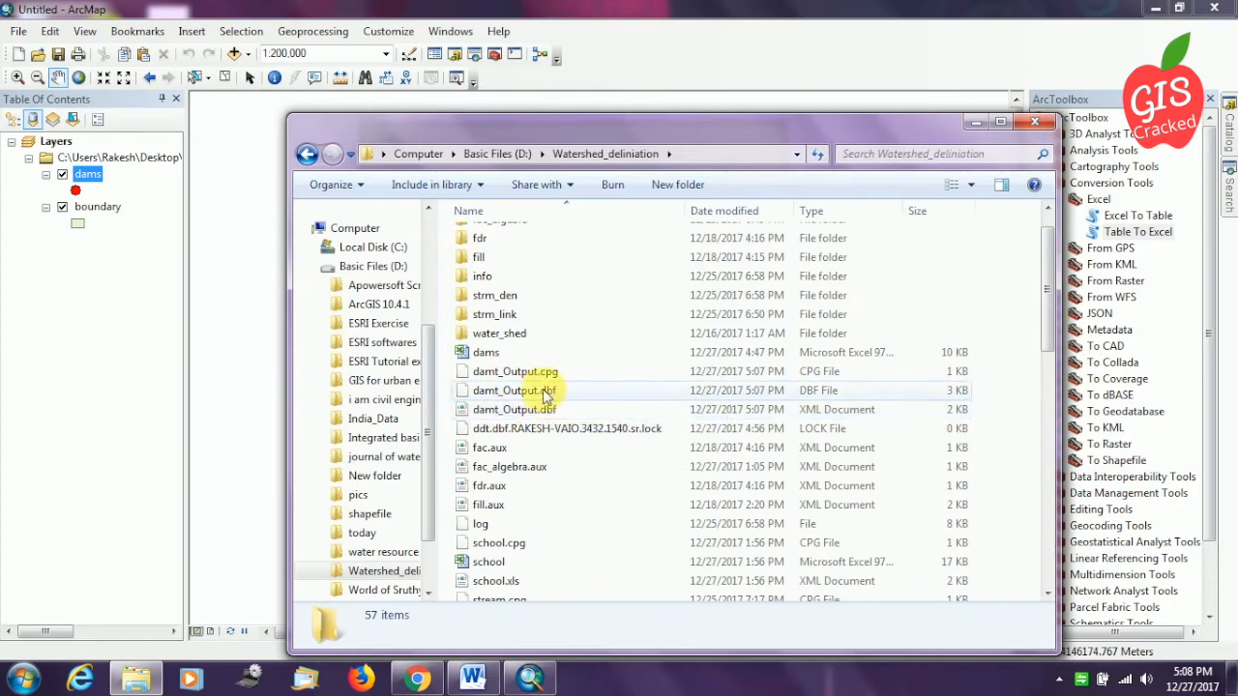
{"action": "mouse_move", "coordinate": [546, 389]}
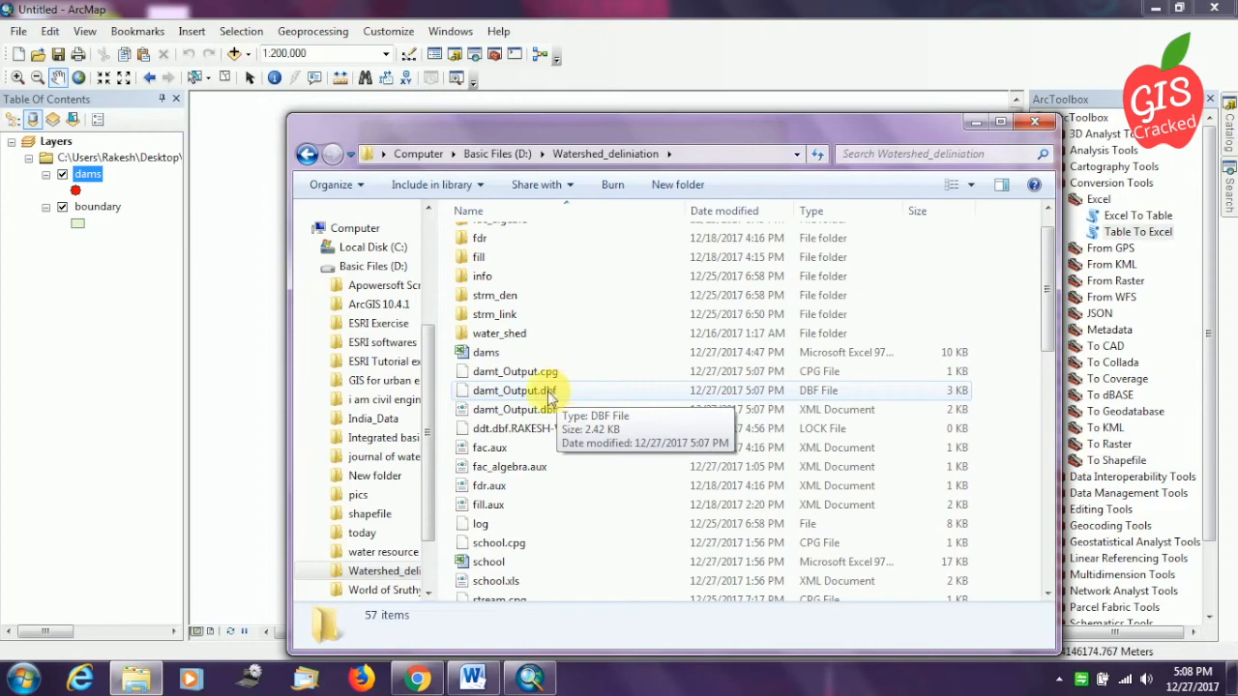
{"action": "mouse_move", "coordinate": [638, 401]}
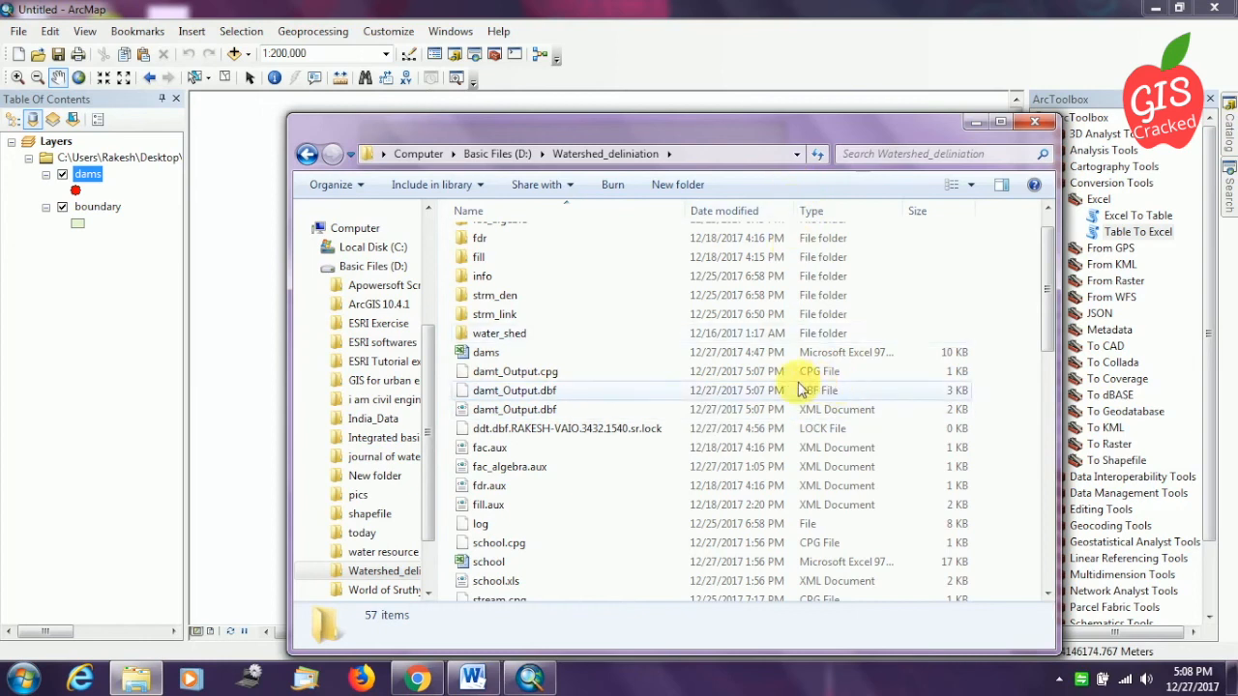
{"action": "left_click", "coordinate": [513, 390]}
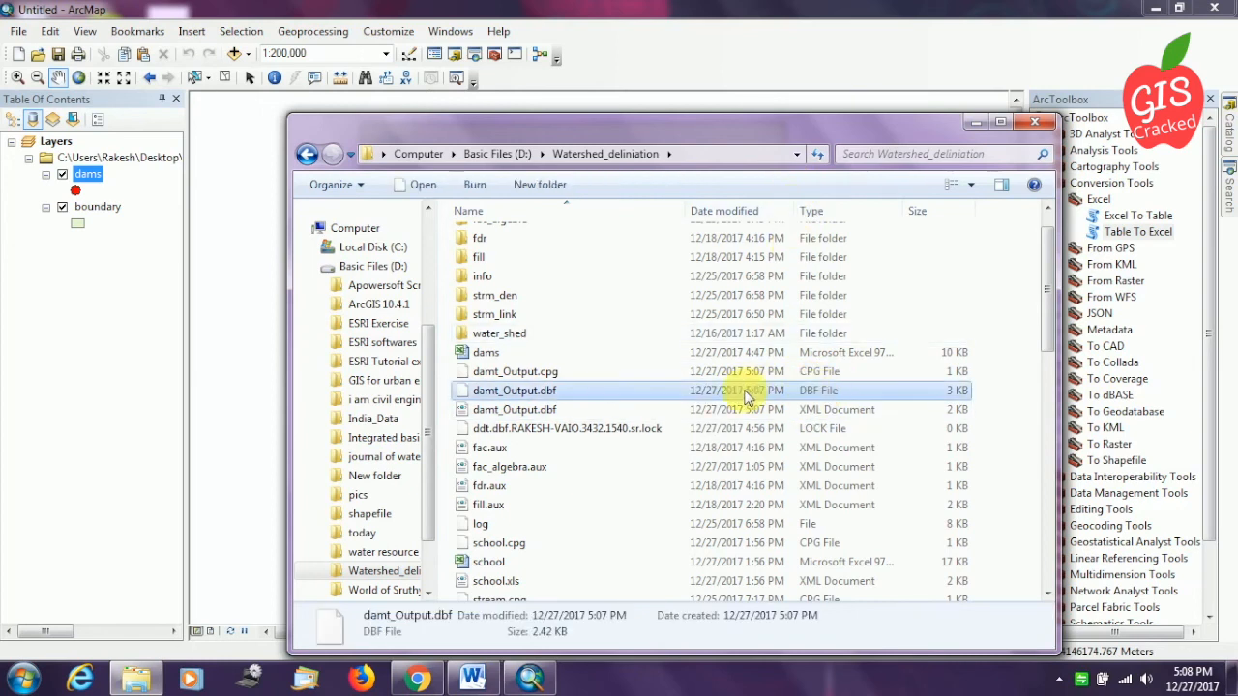
{"action": "mouse_move", "coordinate": [676, 397]}
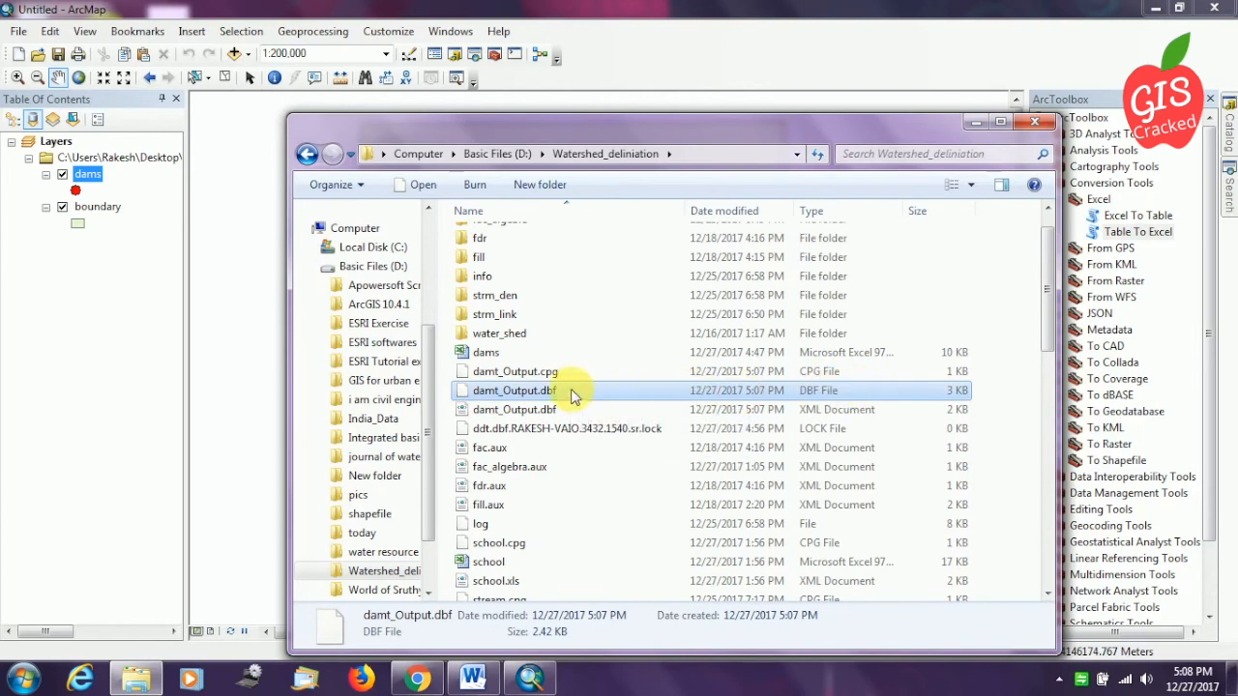
- Rename damt_Output.dbf to damt_Output.xls and confirm the extension change
{"action": "right_click", "coordinate": [513, 390]}
{"action": "type", "text": "xls"}
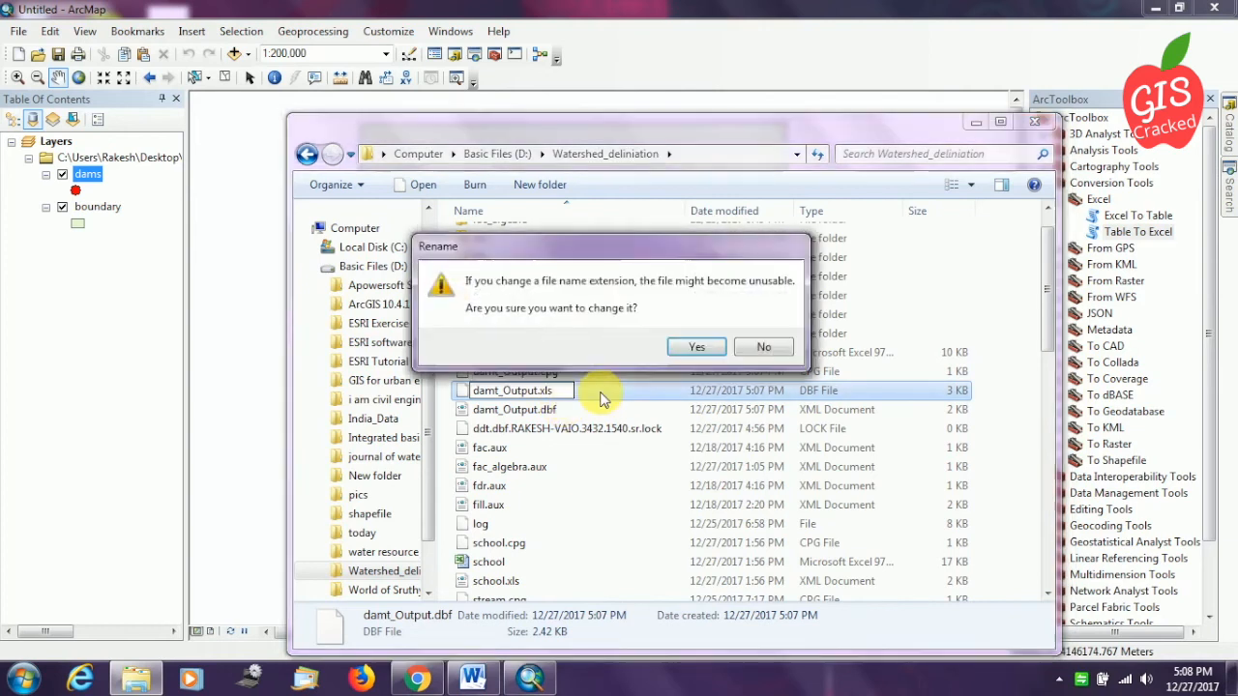
{"action": "left_click", "coordinate": [696, 346]}
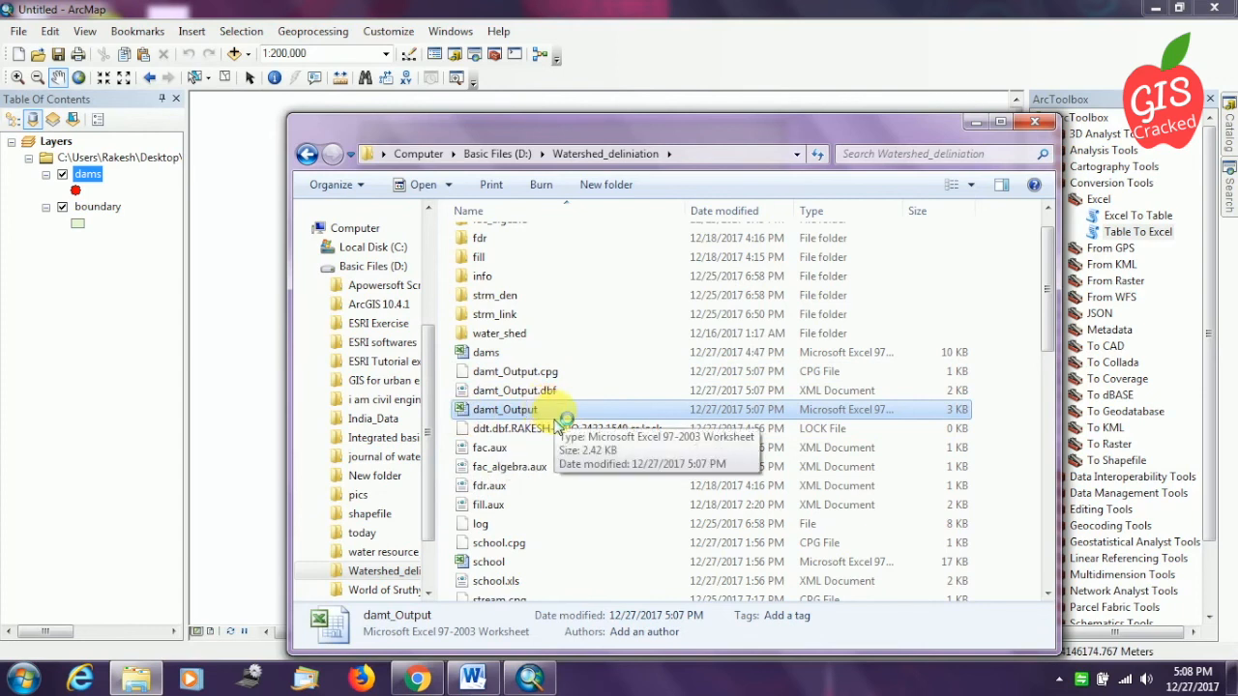
- Open damt_Output.xls in Excel Starter and widen column B
{"action": "double_click", "coordinate": [504, 409]}
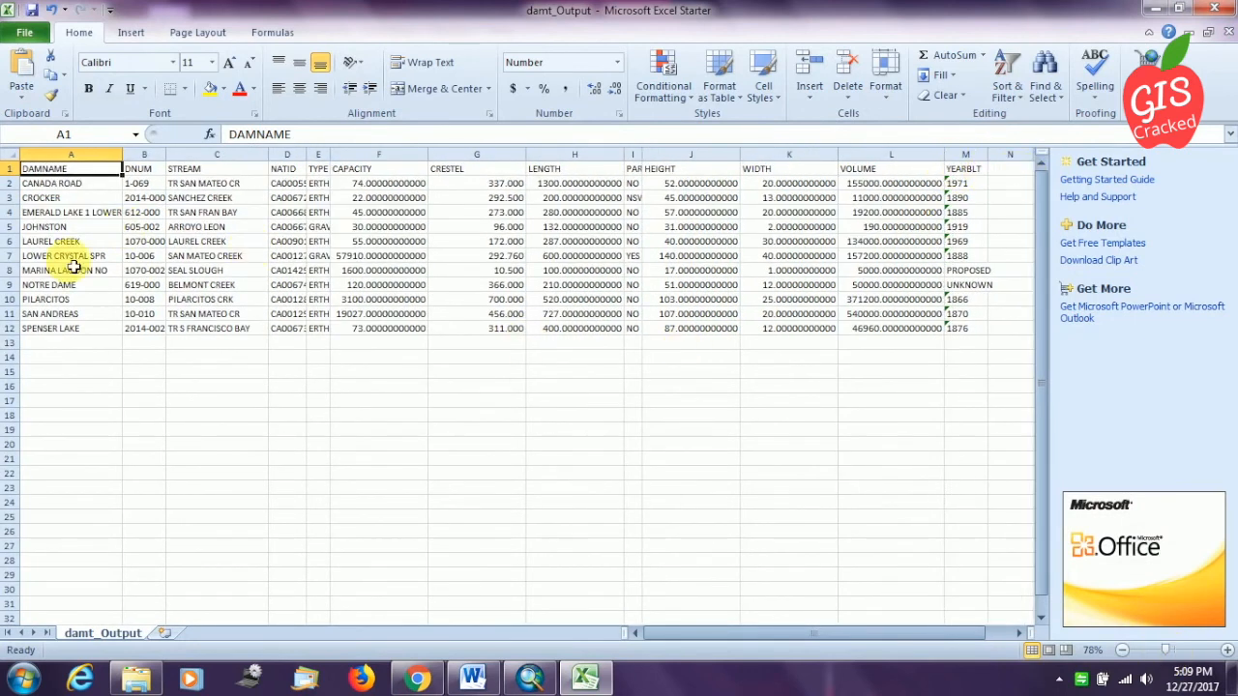
{"action": "left_click_drag", "start_coordinate": [166, 155], "coordinate": [166, 154]}
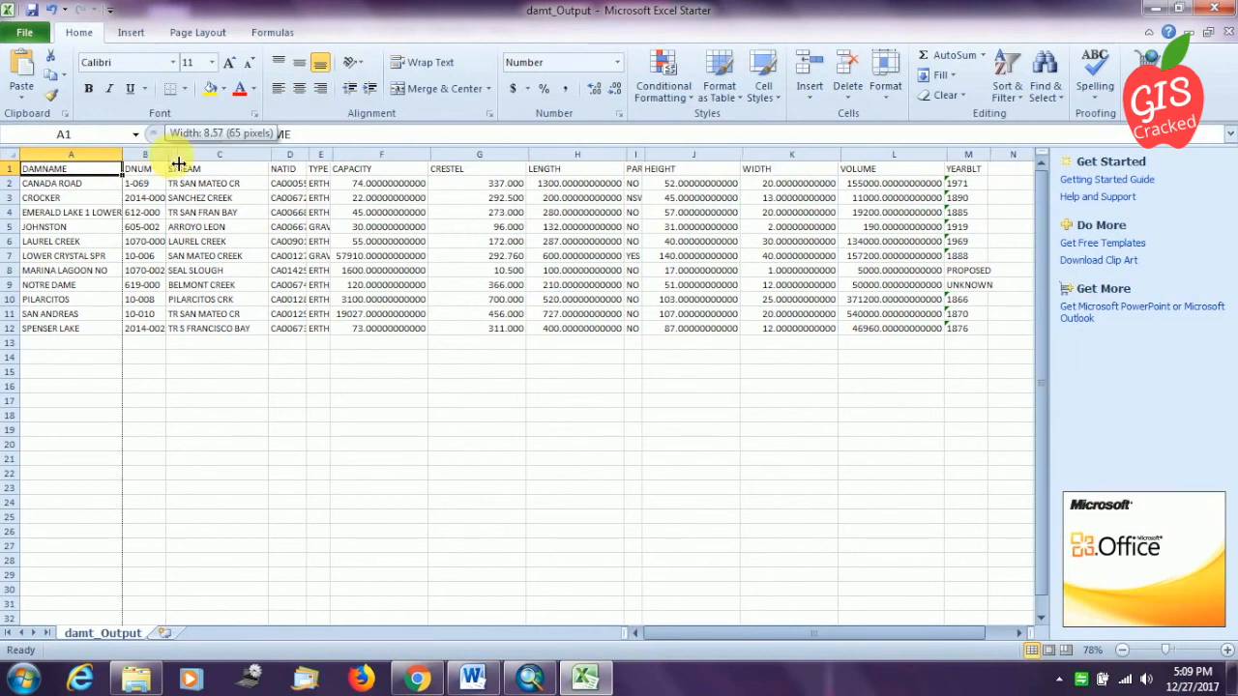